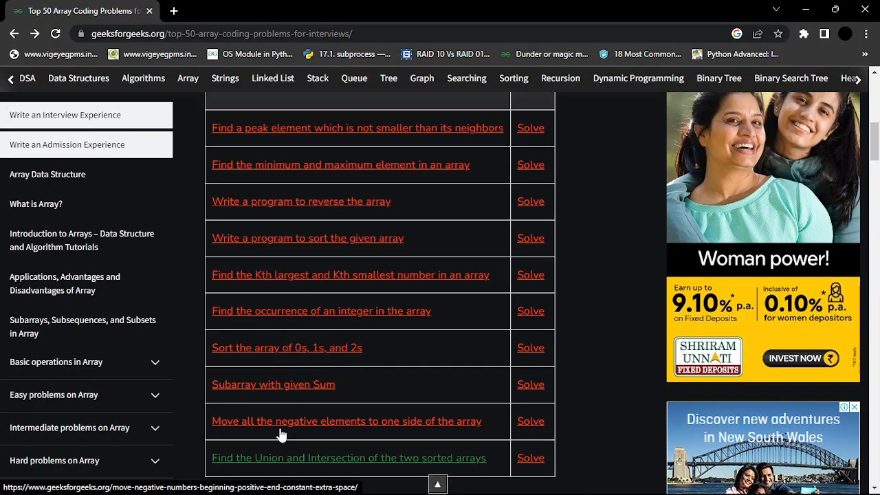
{"action": "mouse_move", "coordinate": [525, 420]}
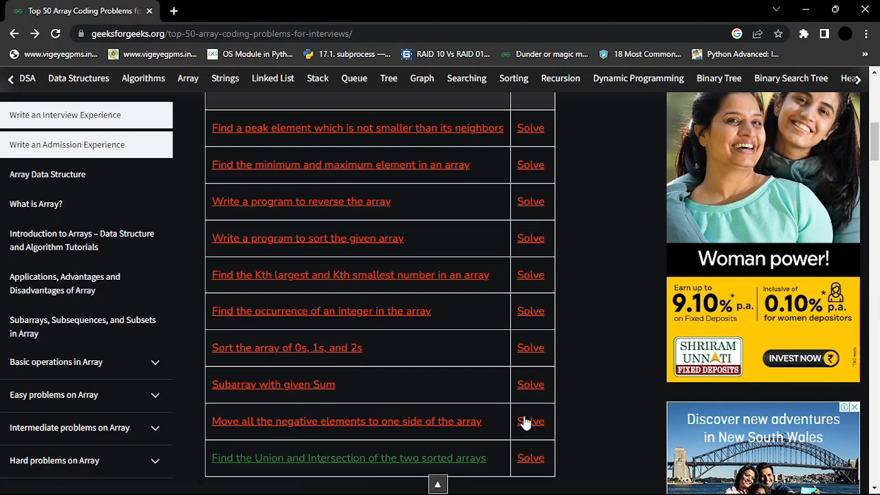
- Open the "Move all negative elements to one side of the array" problem via its Solve link
{"action": "left_click", "coordinate": [531, 421]}
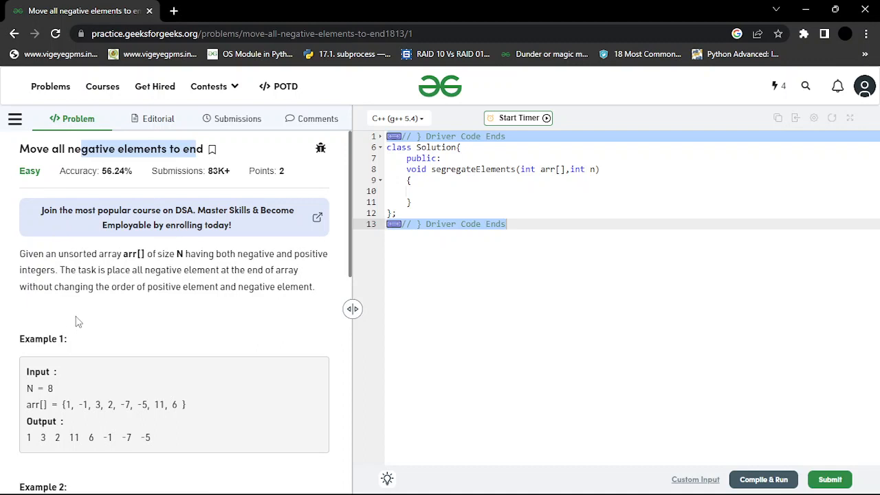
{"action": "mouse_move", "coordinate": [198, 298]}
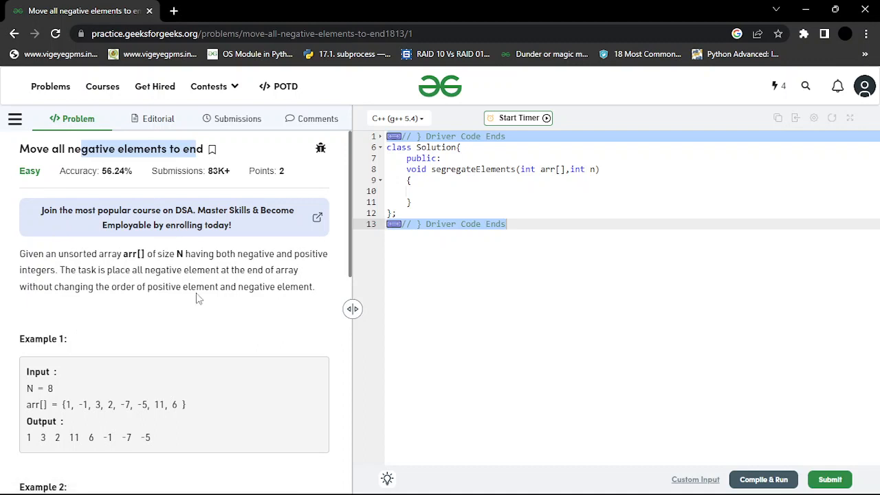
{"action": "mouse_move", "coordinate": [15, 264]}
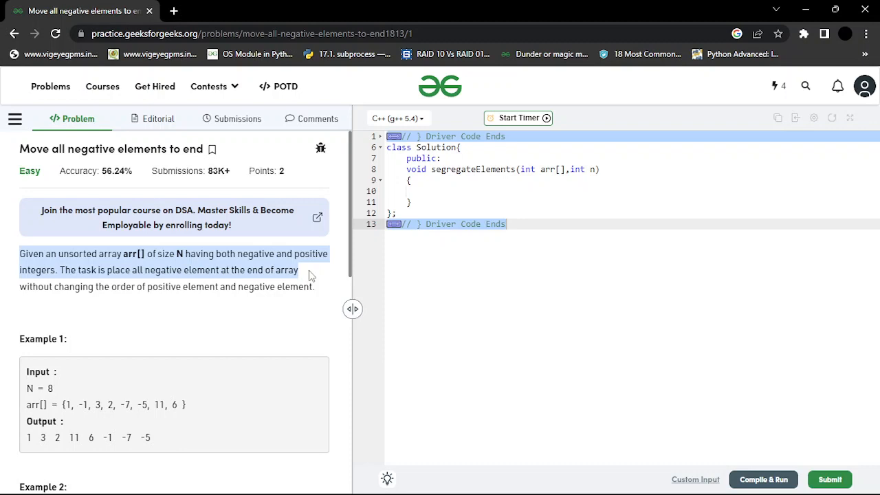
{"action": "scroll", "scroll_direction": "down", "scroll_amount": 3}
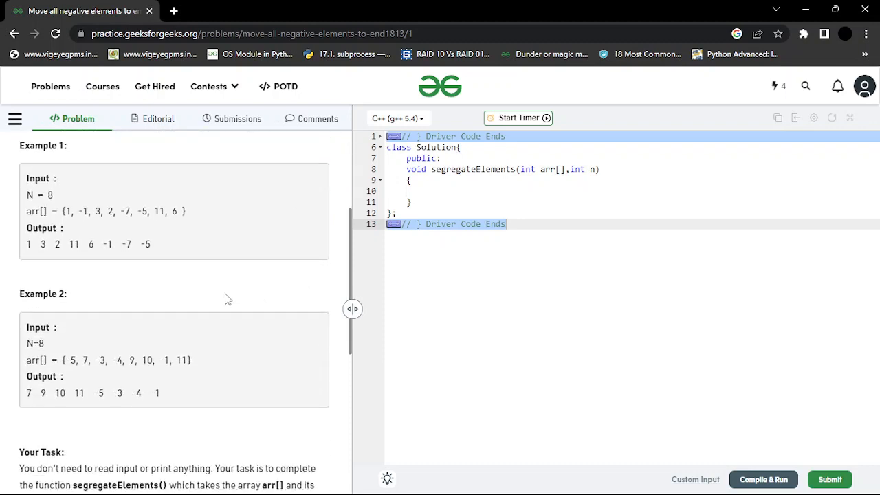
{"action": "left_click_drag", "start_coordinate": [63, 211], "coordinate": [184, 211]}
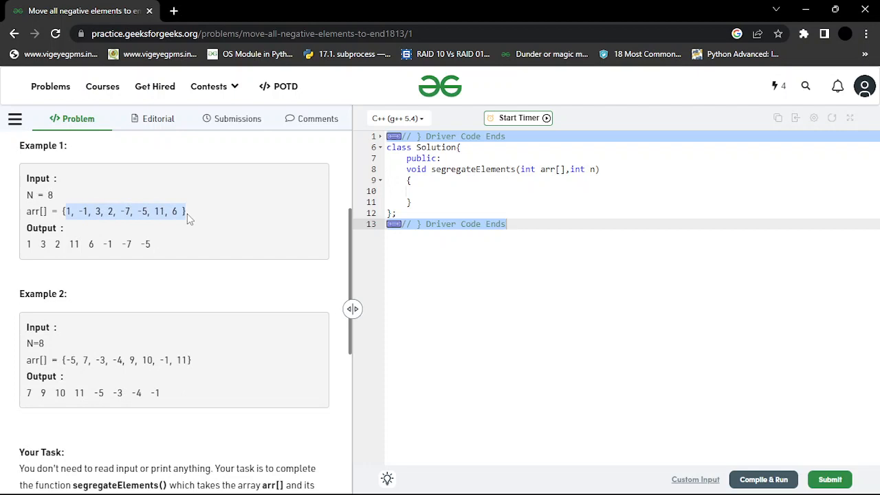
{"action": "mouse_move", "coordinate": [69, 244]}
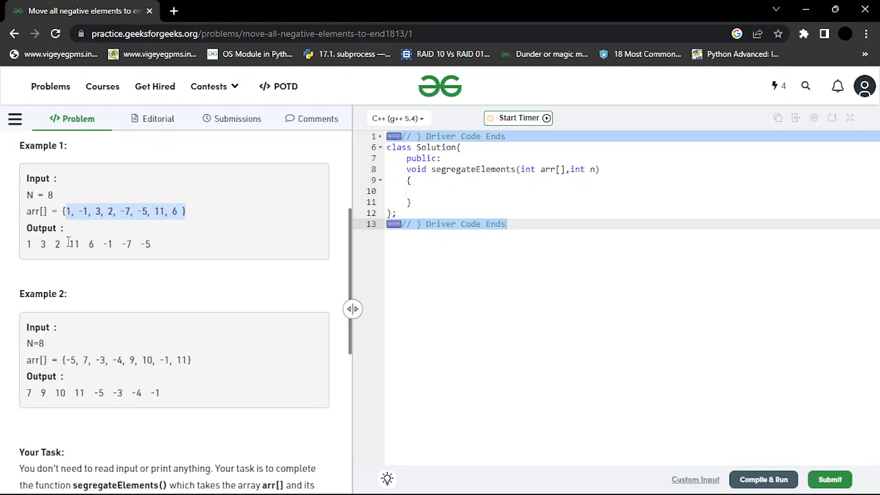
{"action": "mouse_move", "coordinate": [93, 266]}
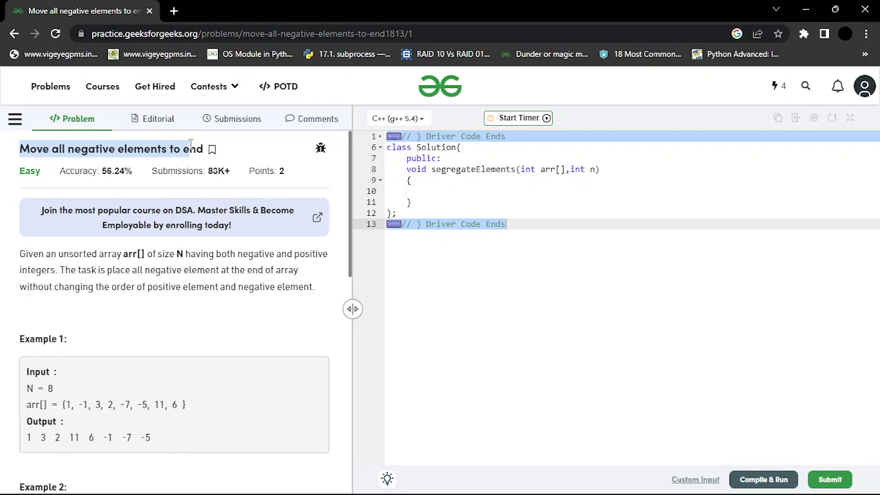
{"action": "mouse_move", "coordinate": [143, 226]}
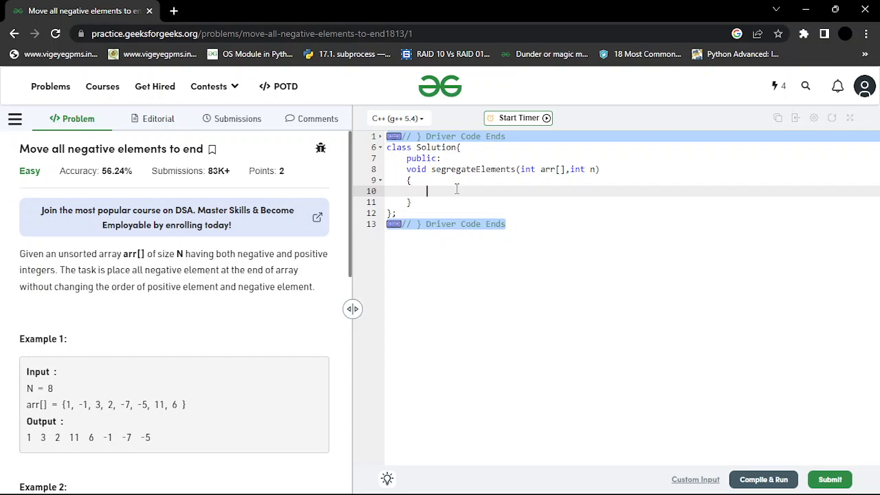
{"action": "mouse_move", "coordinate": [6, 260]}
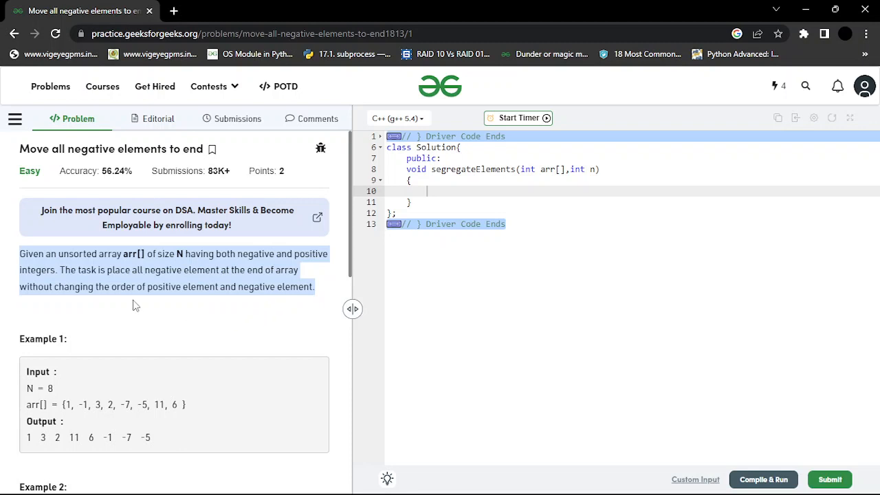
{"action": "double_click", "coordinate": [162, 269]}
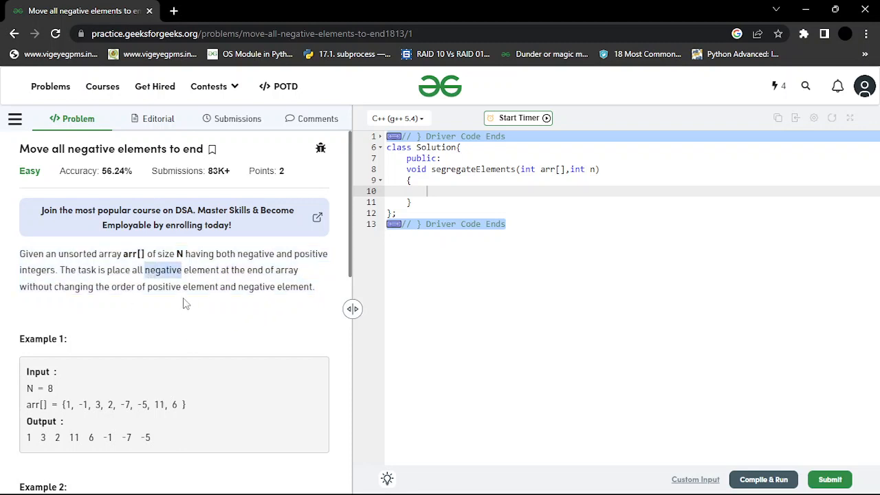
{"action": "double_click", "coordinate": [200, 269]}
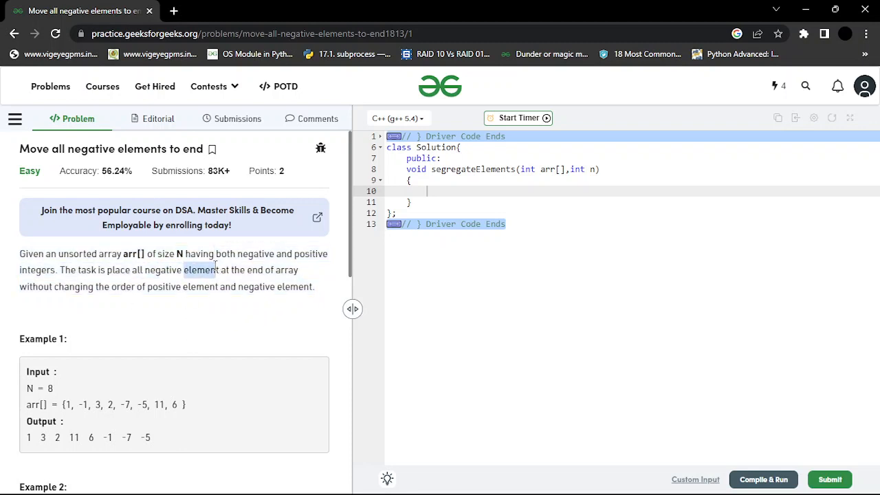
{"action": "scroll", "scroll_direction": "down", "scroll_amount": 3}
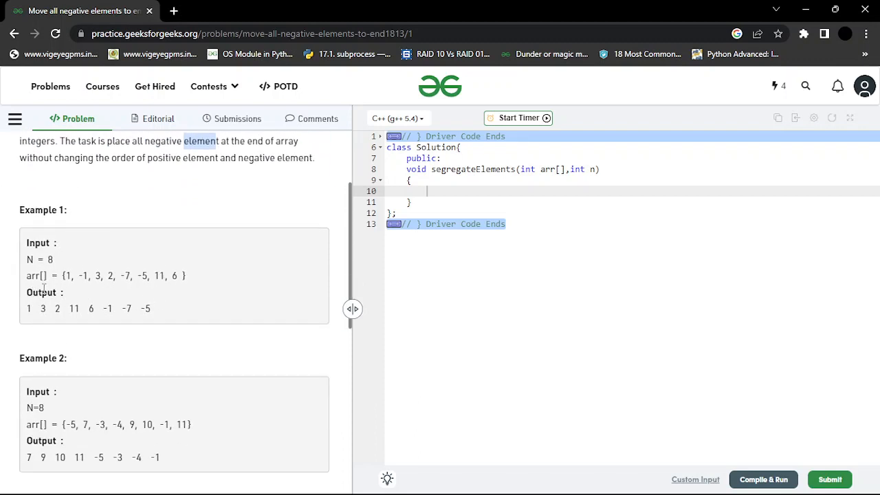
{"action": "mouse_move", "coordinate": [71, 278]}
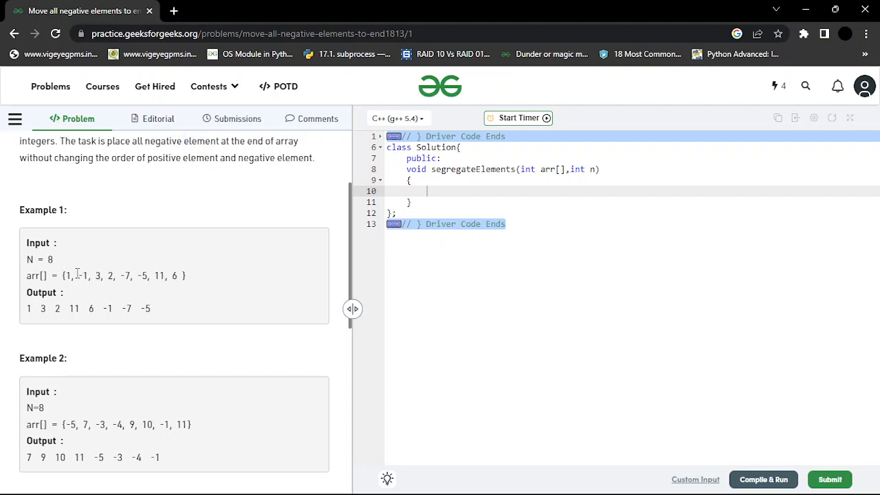
{"action": "mouse_move", "coordinate": [168, 272]}
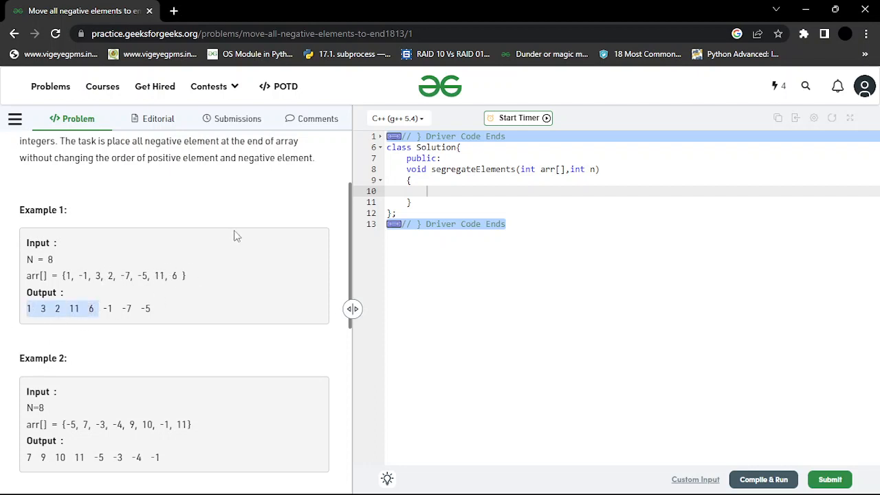
{"action": "scroll", "scroll_direction": "down", "scroll_amount": 3}
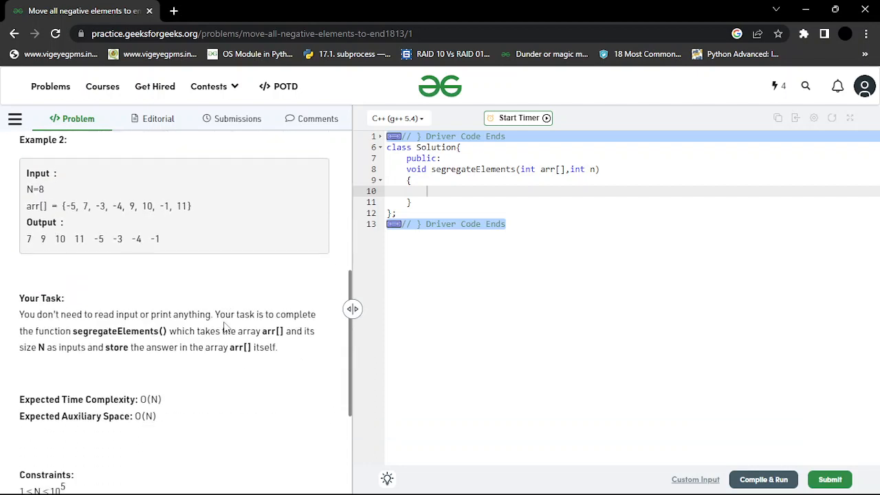
{"action": "scroll", "scroll_direction": "down", "scroll_amount": 3}
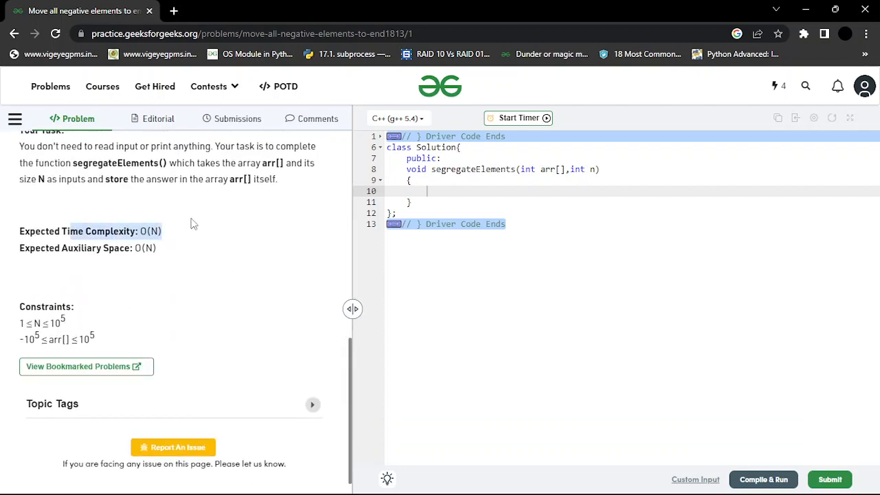
{"action": "mouse_move", "coordinate": [150, 299]}
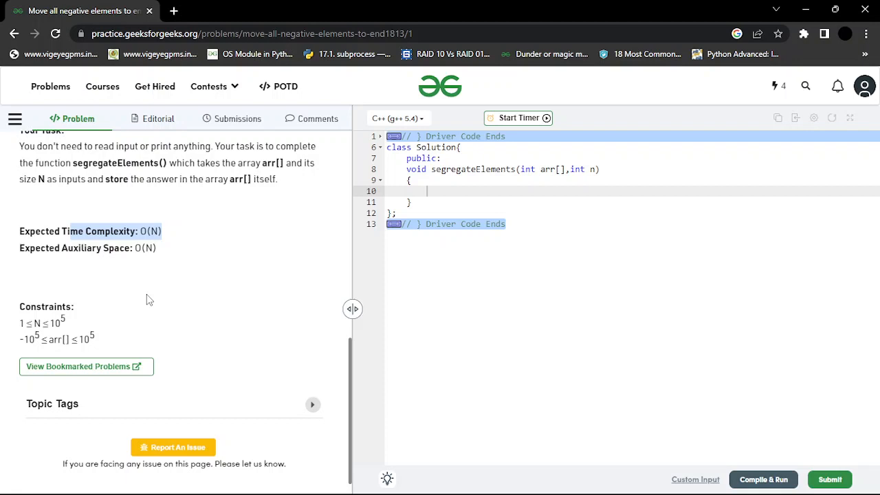
{"action": "mouse_move", "coordinate": [183, 297]}
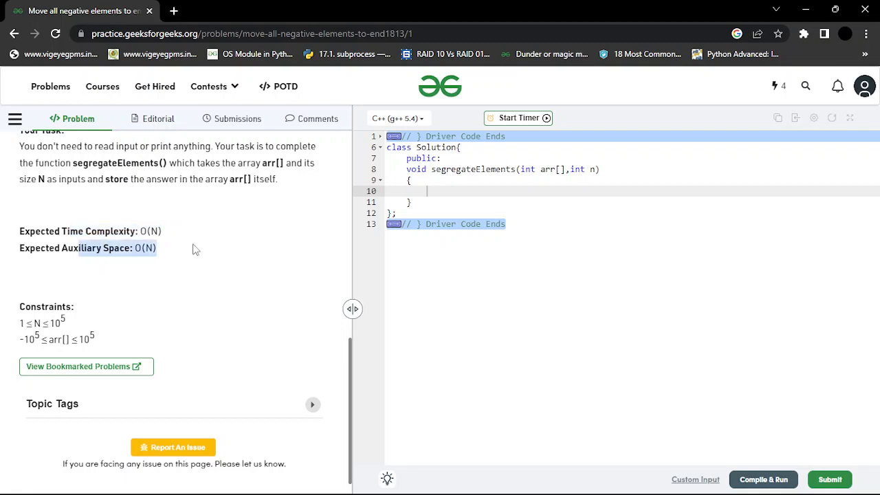
{"action": "mouse_move", "coordinate": [188, 323]}
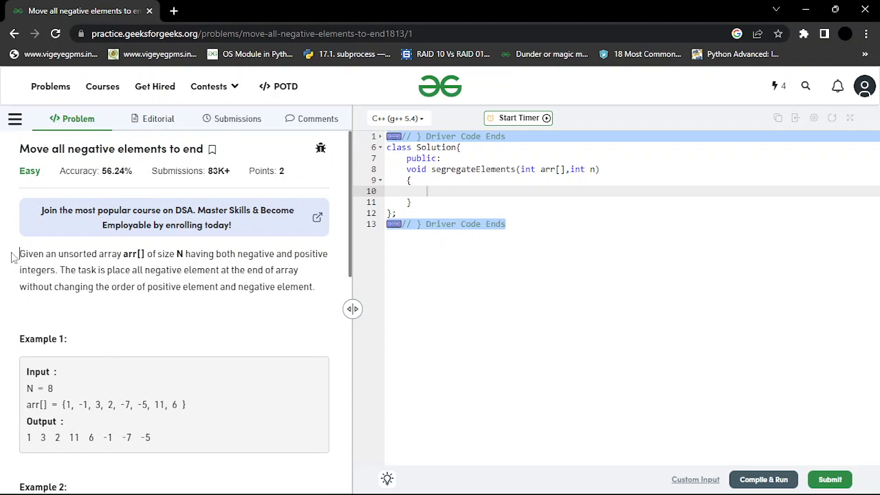
{"action": "left_click_drag", "start_coordinate": [19, 253], "coordinate": [274, 253]}
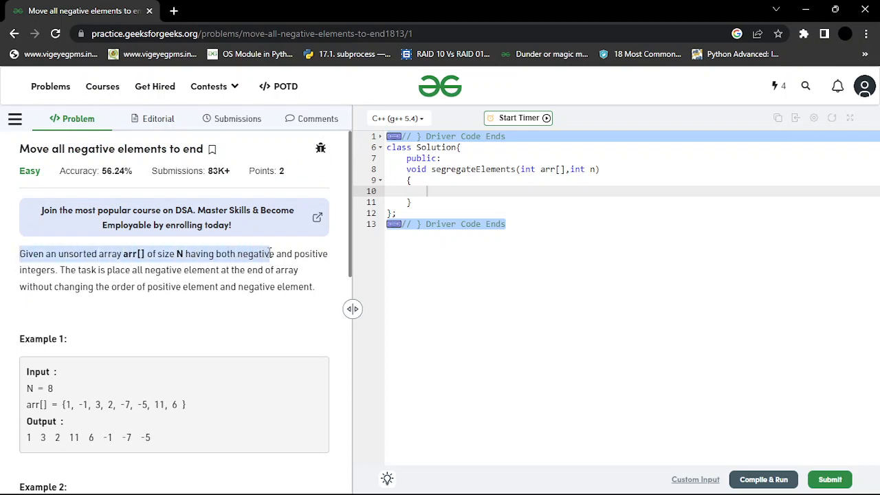
{"action": "scroll", "scroll_direction": "down", "scroll_amount": 3}
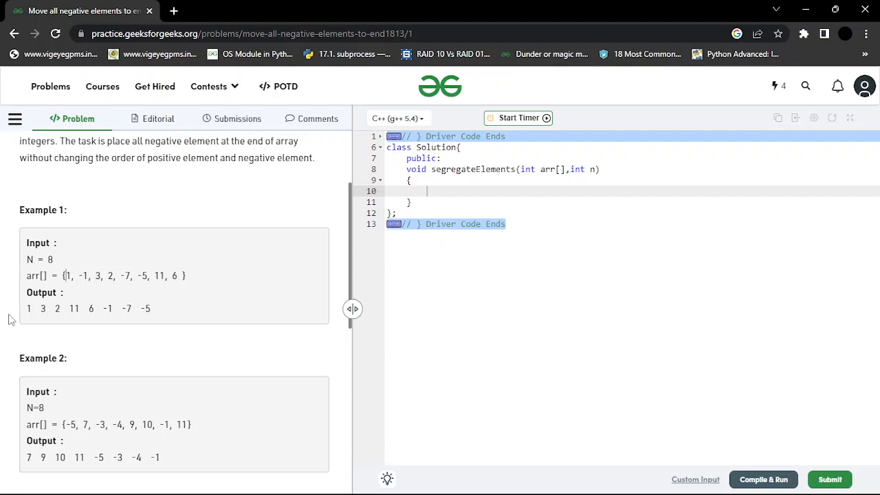
{"action": "mouse_move", "coordinate": [39, 341]}
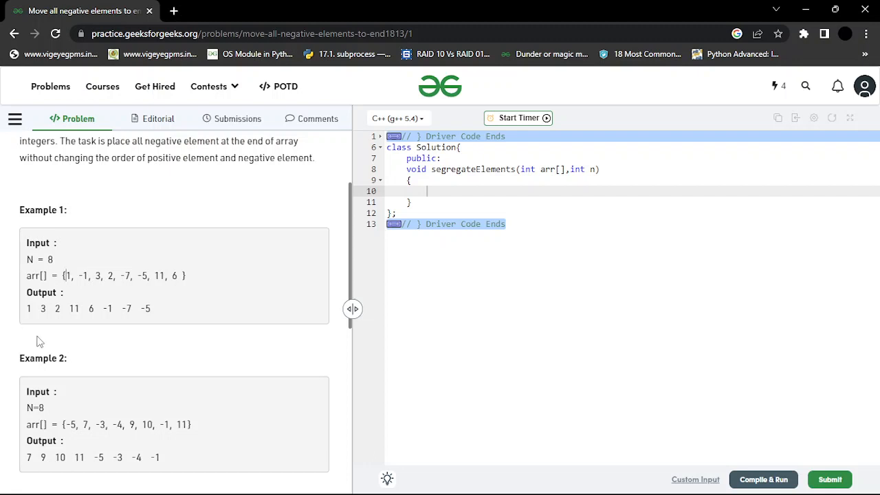
{"action": "mouse_move", "coordinate": [706, 235]}
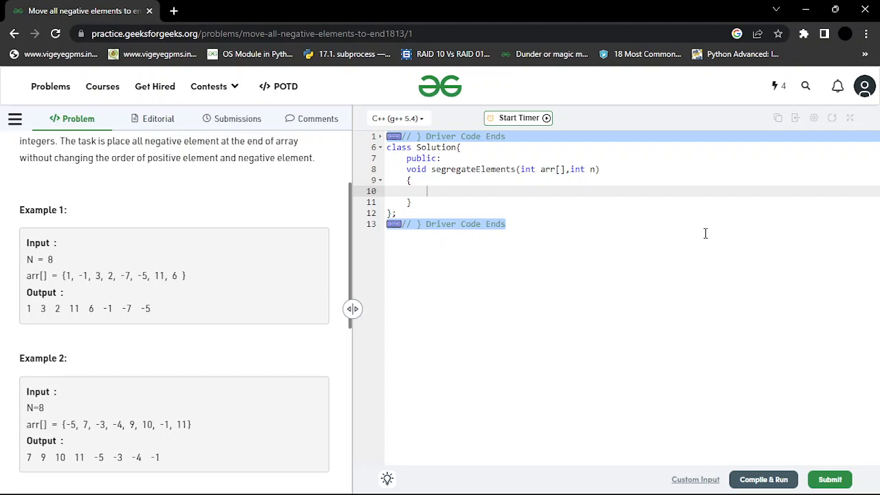
{"action": "mouse_move", "coordinate": [78, 284]}
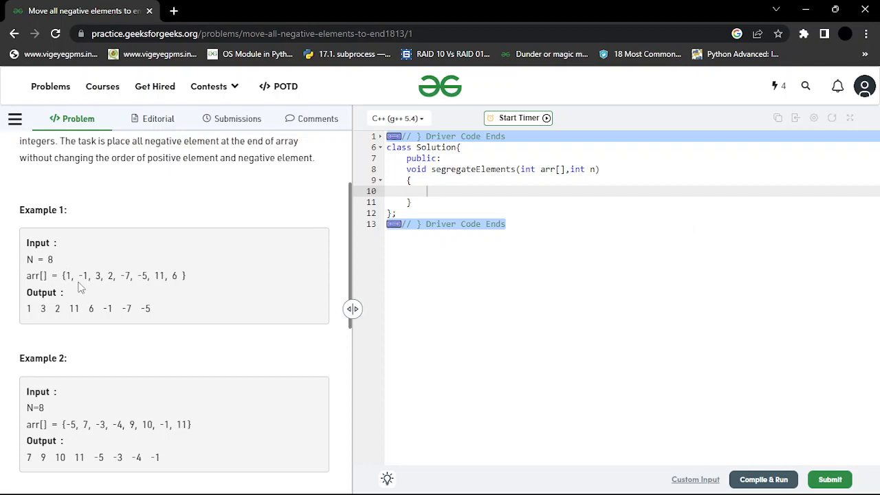
{"action": "double_click", "coordinate": [83, 275]}
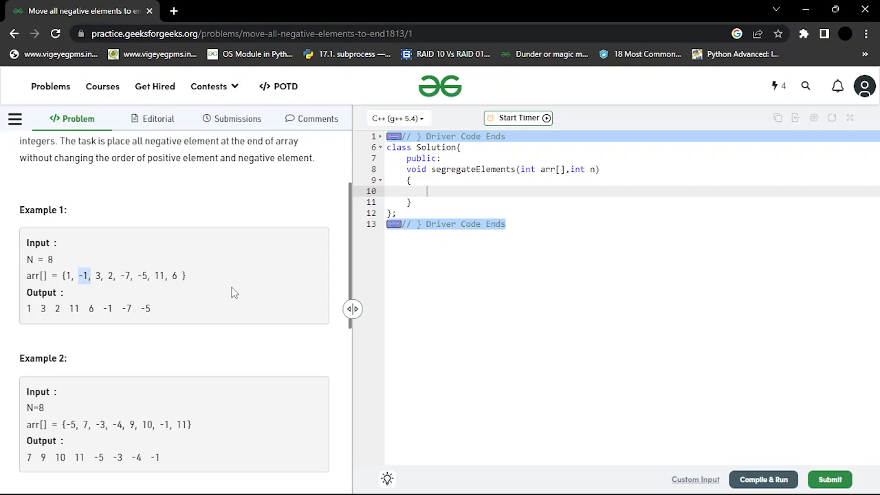
{"action": "mouse_move", "coordinate": [382, 443]}
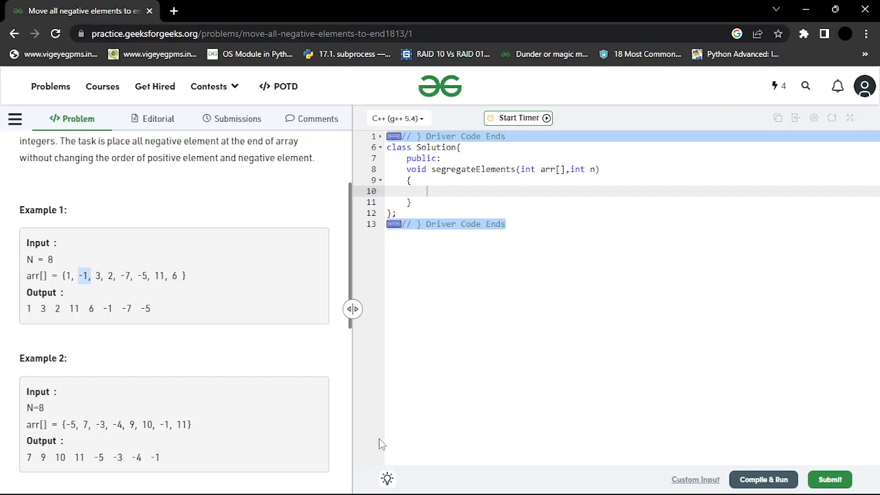
{"action": "mouse_move", "coordinate": [506, 250]}
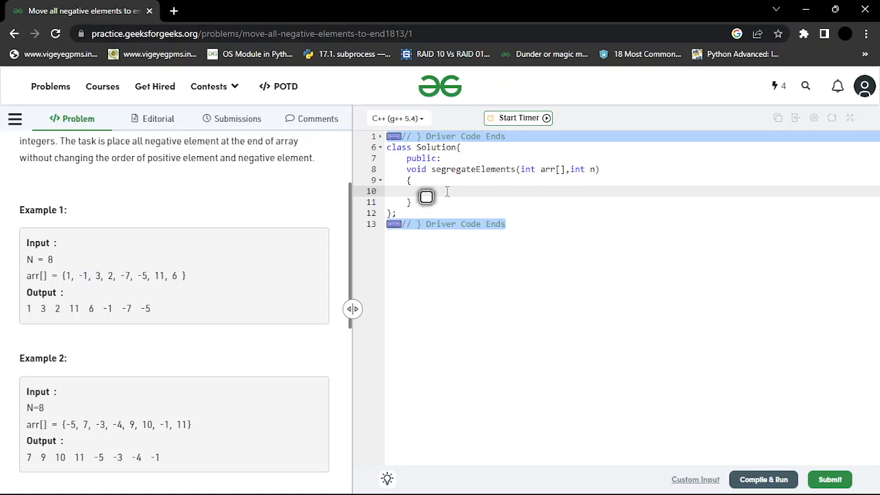
- Declare int j and a temporary array of size n, then begin a for loop over i from 0 to n
{"action": "left_click", "coordinate": [447, 191]}
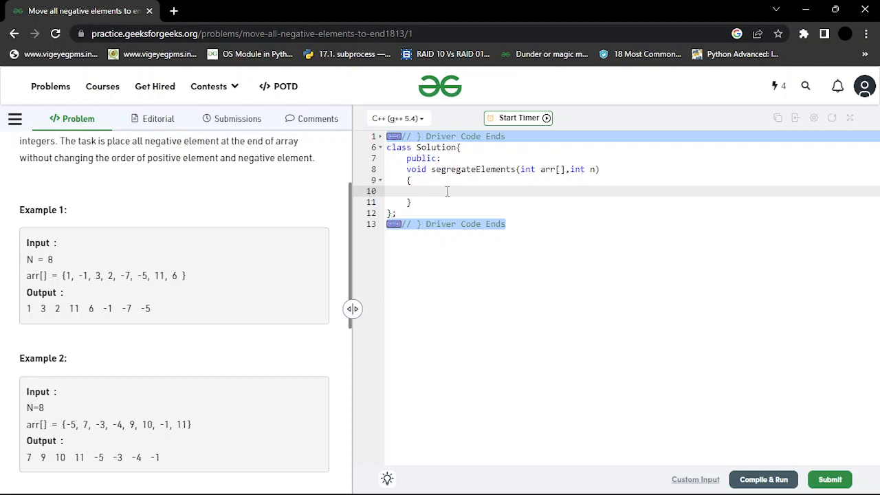
{"action": "type", "text": "int j"}
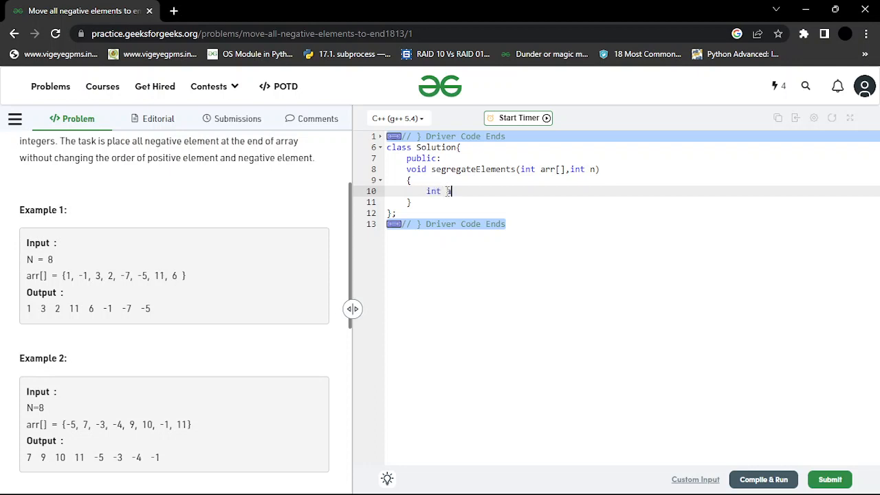
{"action": "type", "text": "arr[n"}
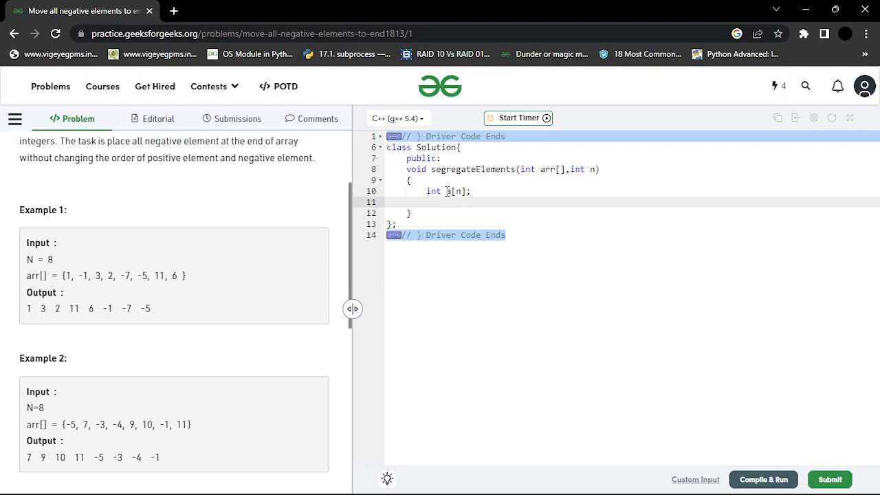
{"action": "type", "text": "fo"}
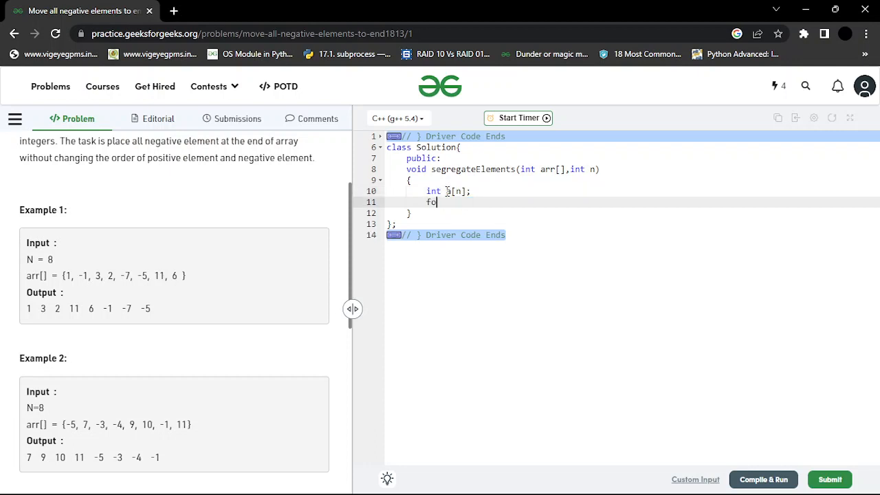
{"action": "type", "text": "r(int i"}
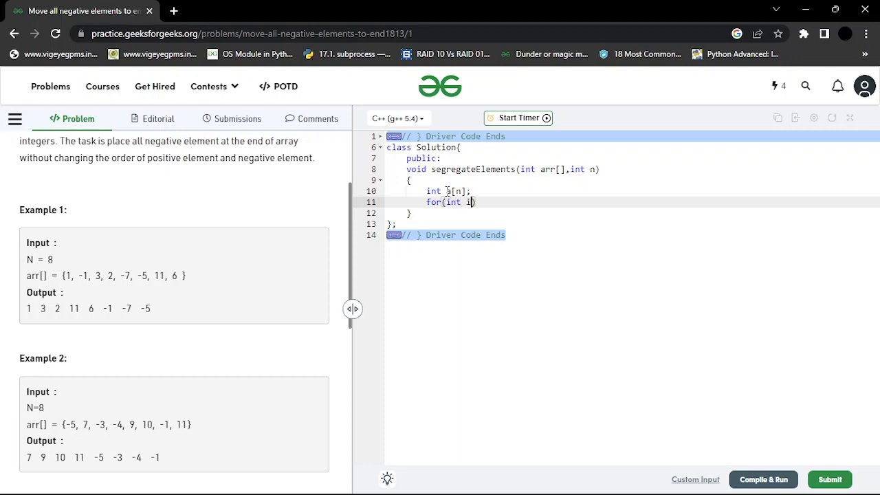
{"action": "type", "text": "=0;i<n;i++"}
{"action": "type", "text": "{"}
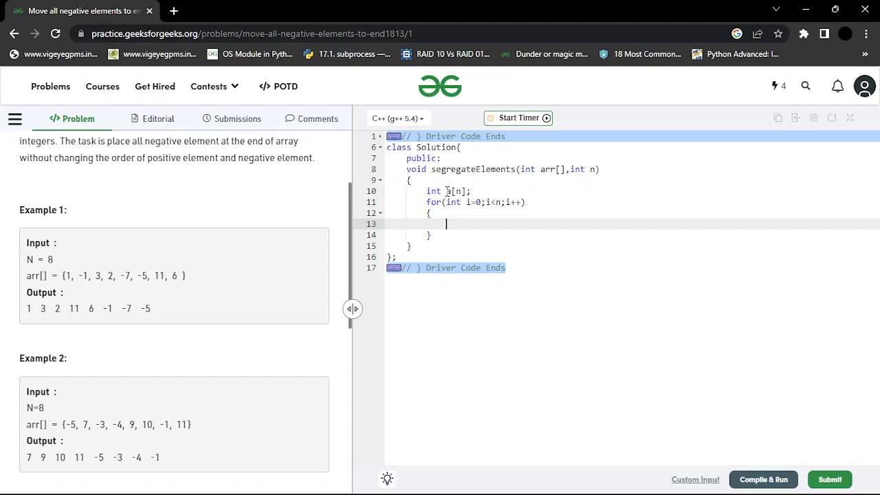
- Inside the loop, when arr[i]>=0 assign arr[i] into the temporary array a
{"action": "type", "text": "if(arr"}
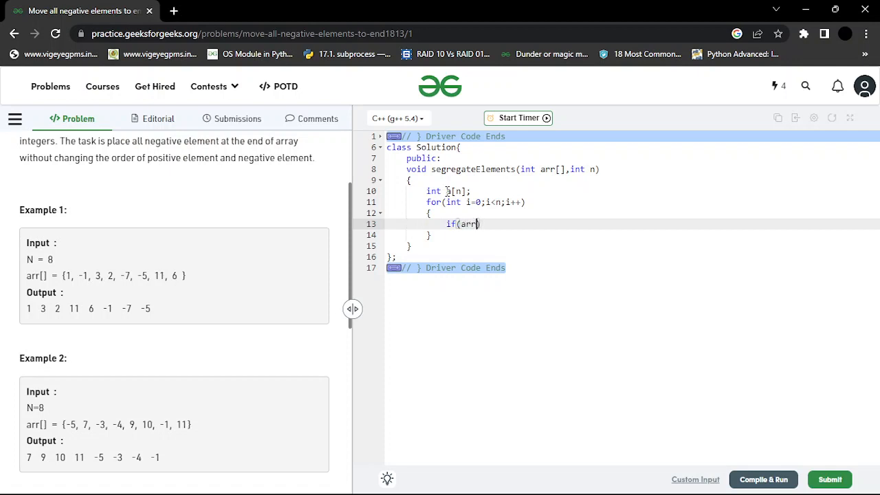
{"action": "type", "text": "[i]"}
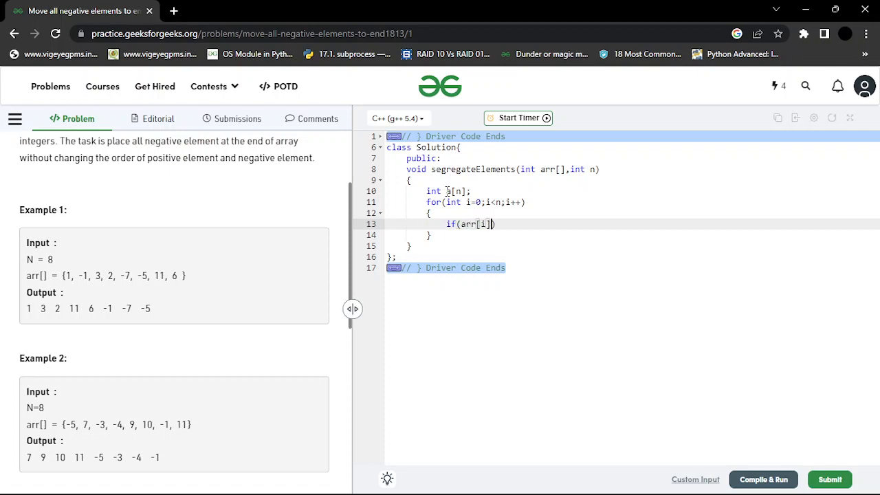
{"action": "type", "text": ">=0"}
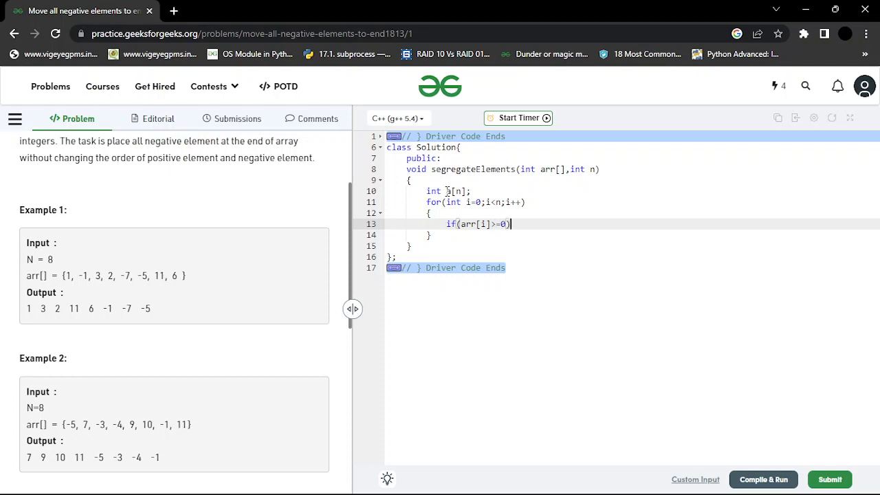
{"action": "key", "text": "Enter"}
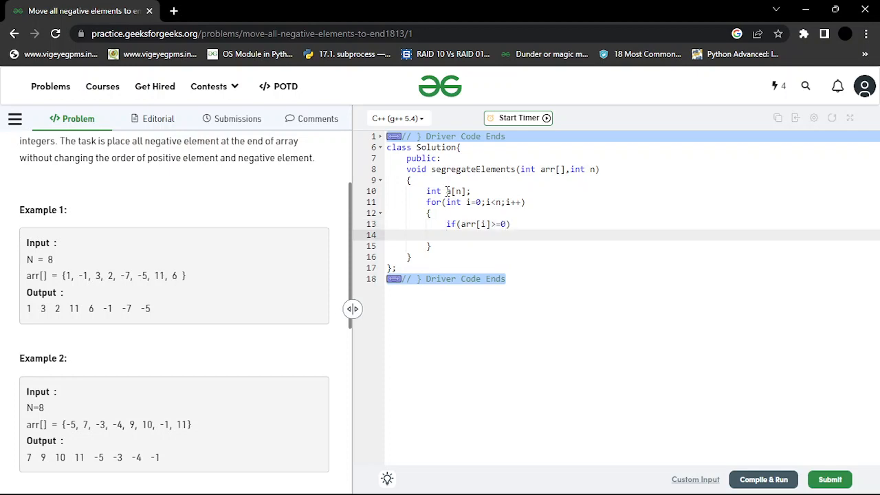
{"action": "type", "text": "a[[]]"}
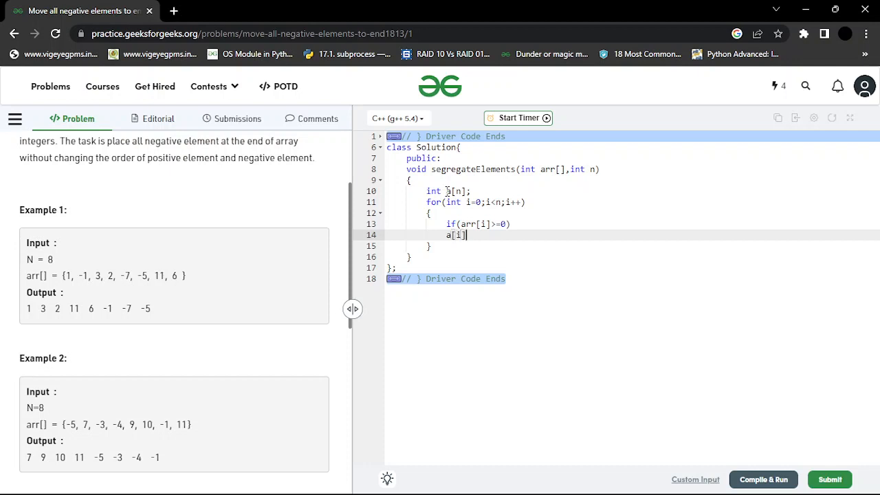
{"action": "type", "text": "="}
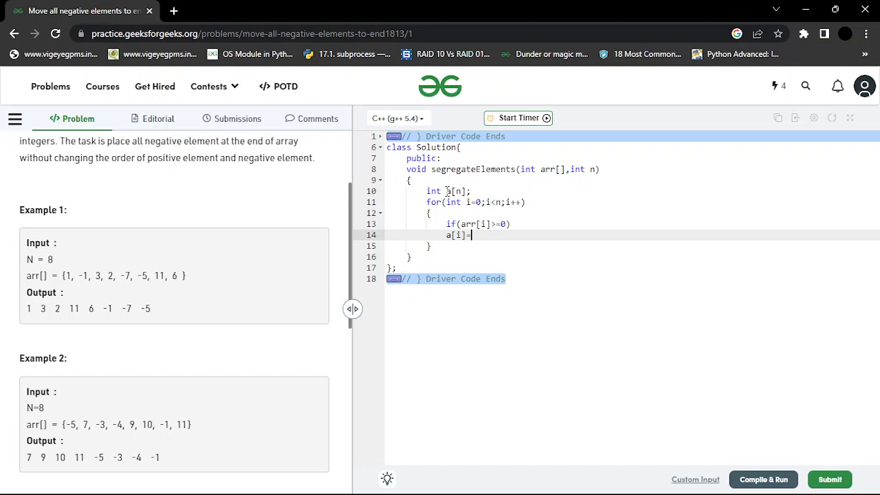
{"action": "type", "text": "arr[i]"}
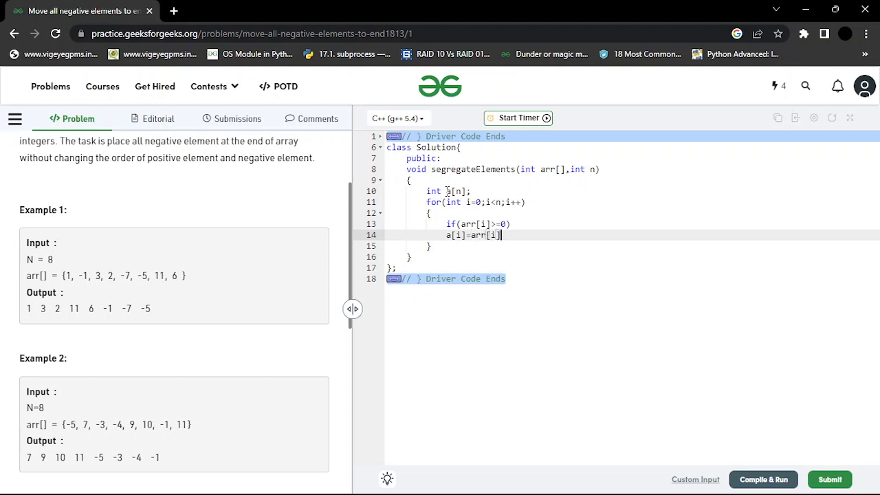
{"action": "type", "text": ";"}
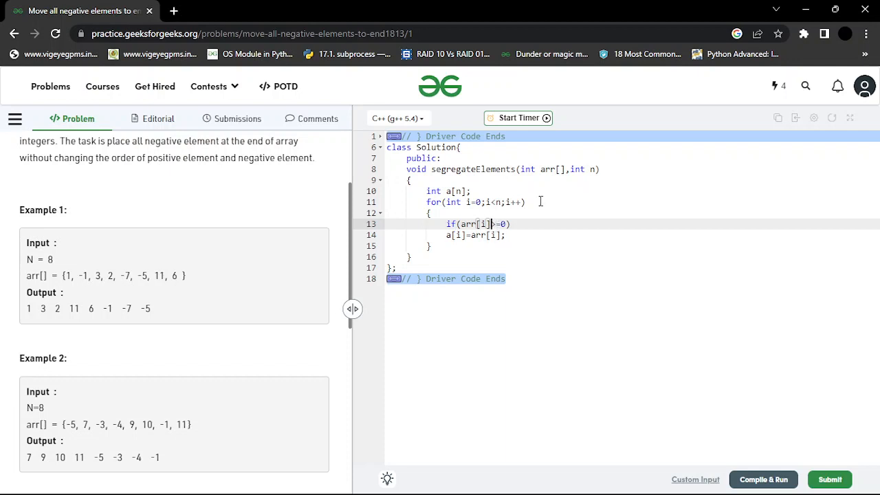
{"action": "mouse_move", "coordinate": [460, 240]}
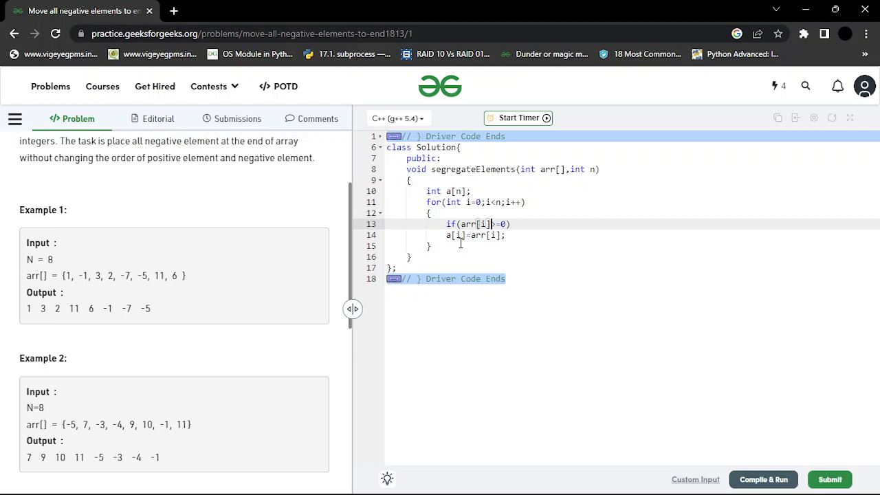
- Add j=0 to the loop header and write the braced body copying arr[i] into a with j++
{"action": "left_click", "coordinate": [459, 234]}
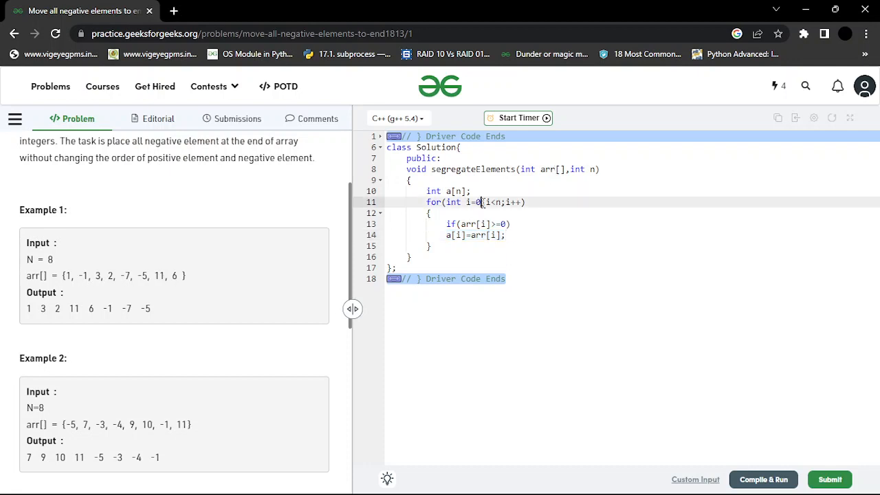
{"action": "type", "text": ",j"}
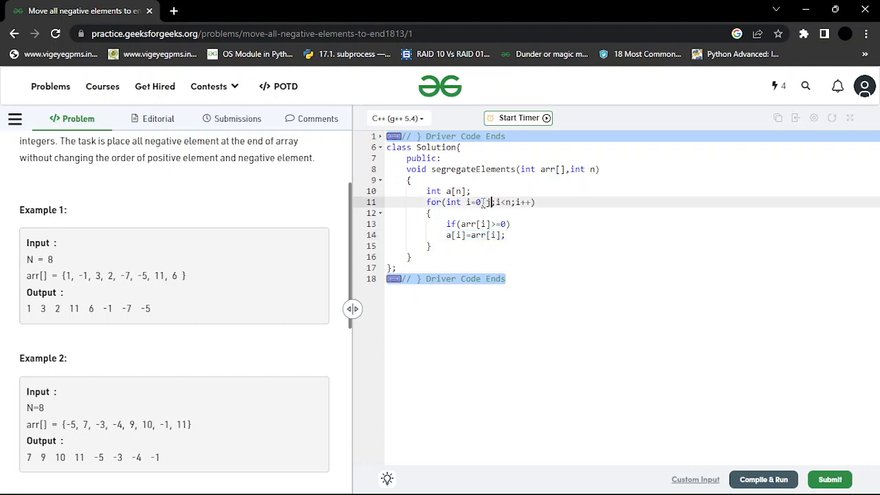
{"action": "type", "text": "=0"}
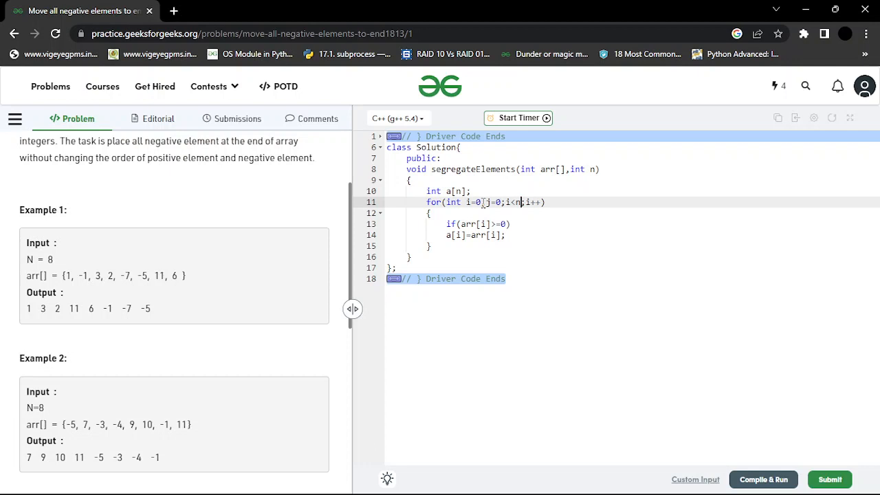
{"action": "type", "text": "&&j<n"}
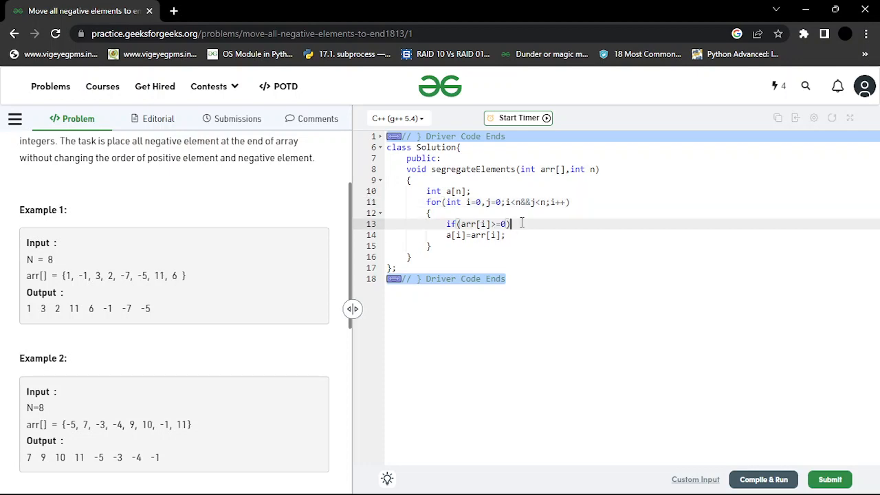
{"action": "type", "text": "{"}
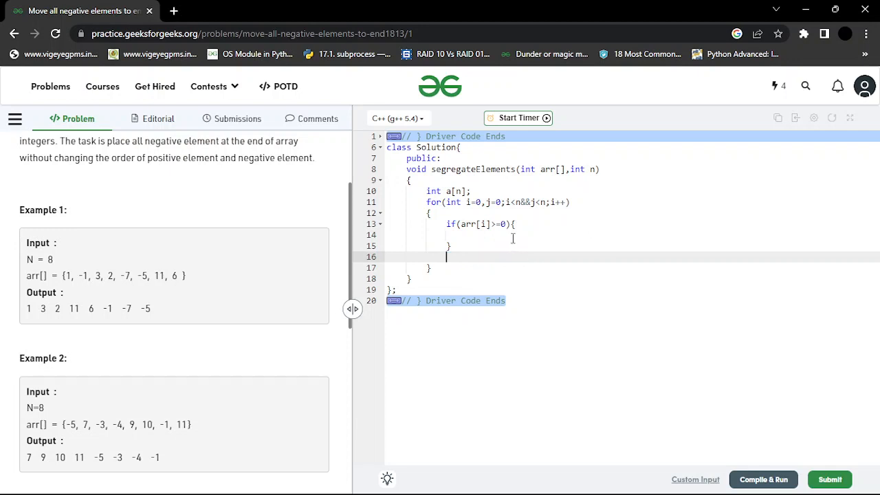
{"action": "type", "text": "a[i]=arr[i];"}
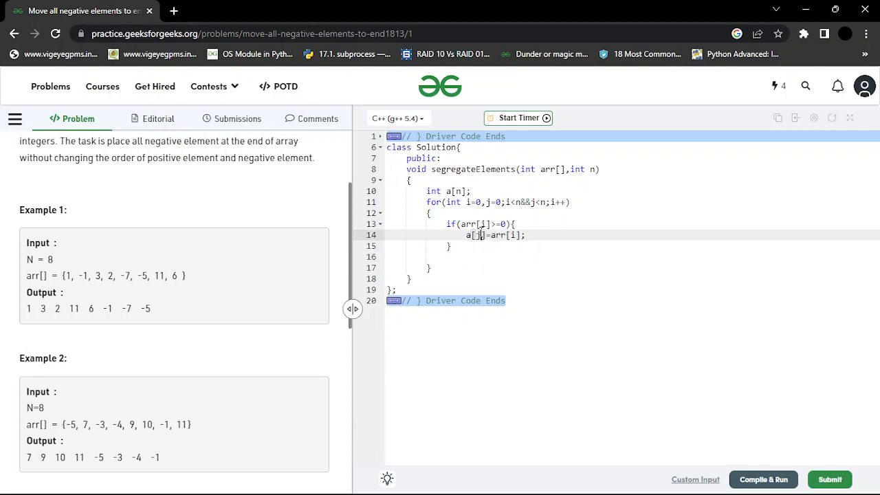
{"action": "key", "text": "Enter"}
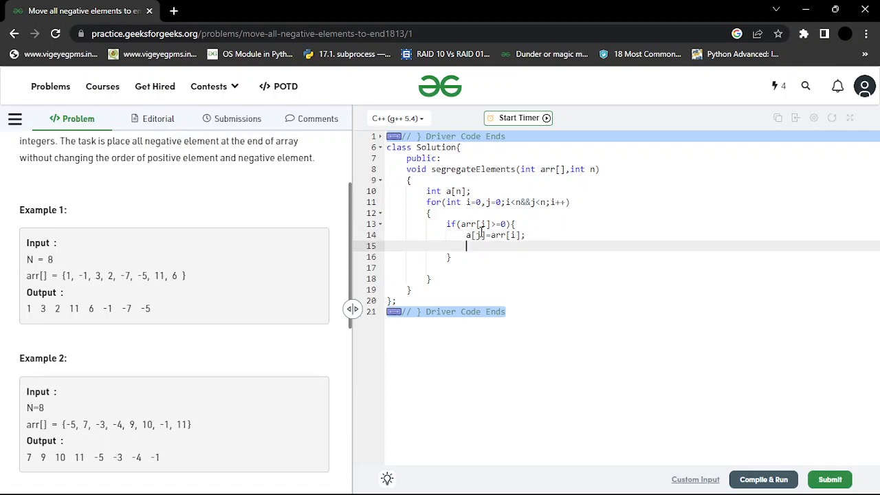
{"action": "type", "text": "j++;"}
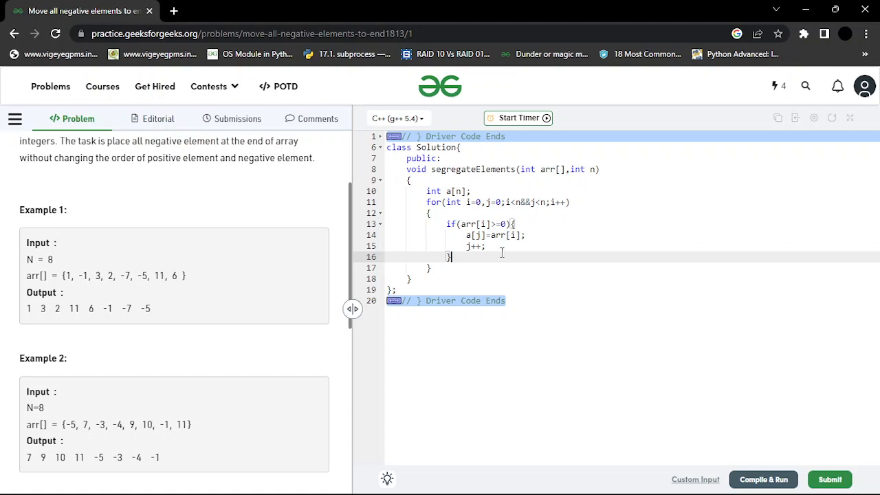
{"action": "double_click", "coordinate": [475, 244]}
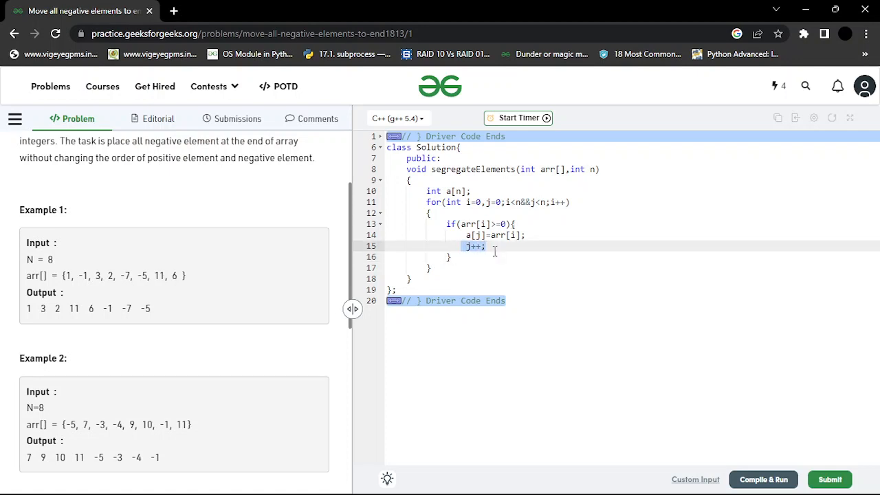
{"action": "mouse_move", "coordinate": [456, 267]}
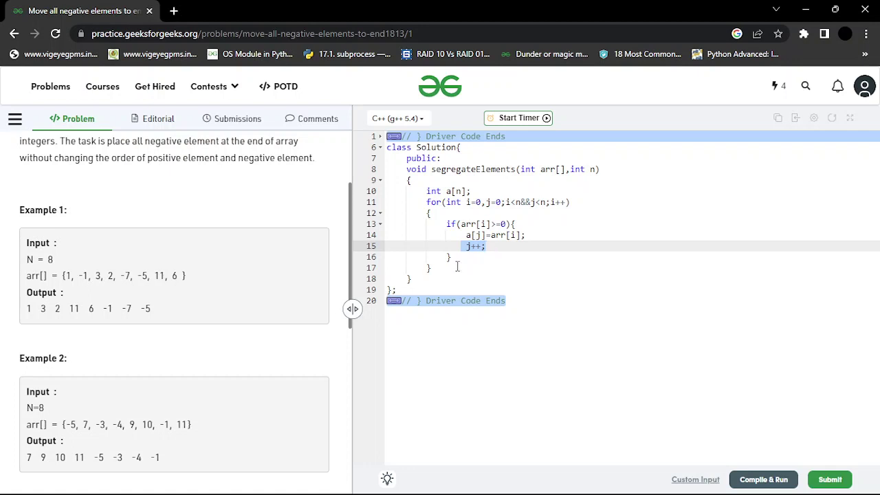
- Write a second for loop over i that, when arr[i]<0, starts assigning into a[j]
{"action": "type", "text": "for"}
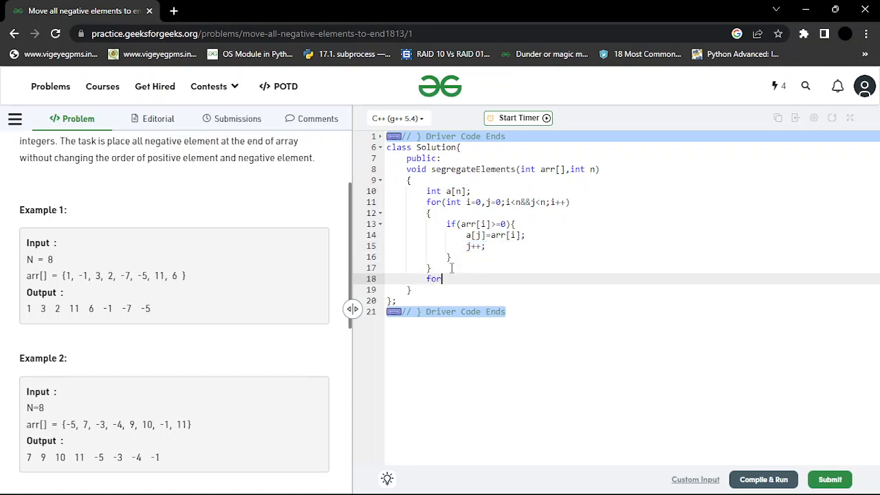
{"action": "type", "text": "(int"}
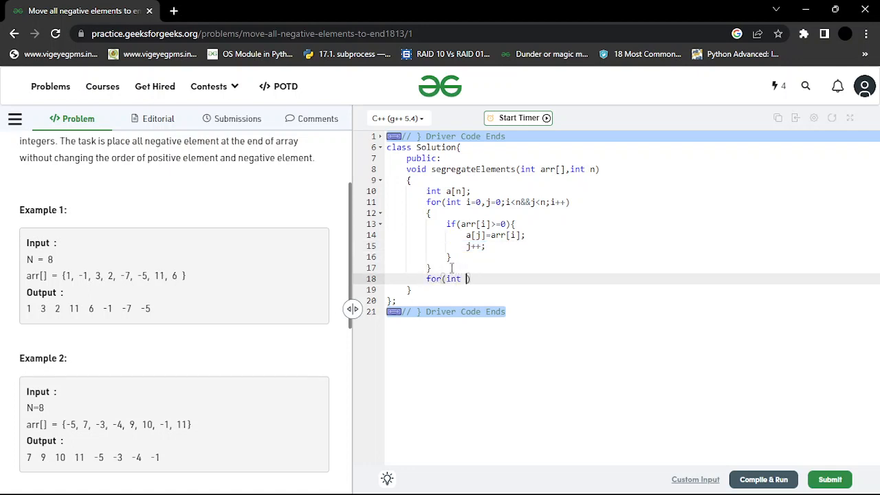
{"action": "type", "text": "i=0;i<n;i++"}
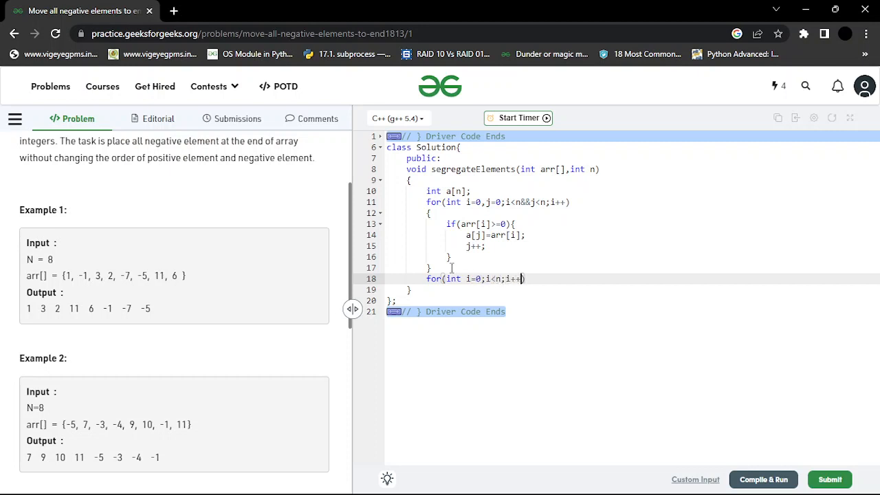
{"action": "type", "text": "{"}
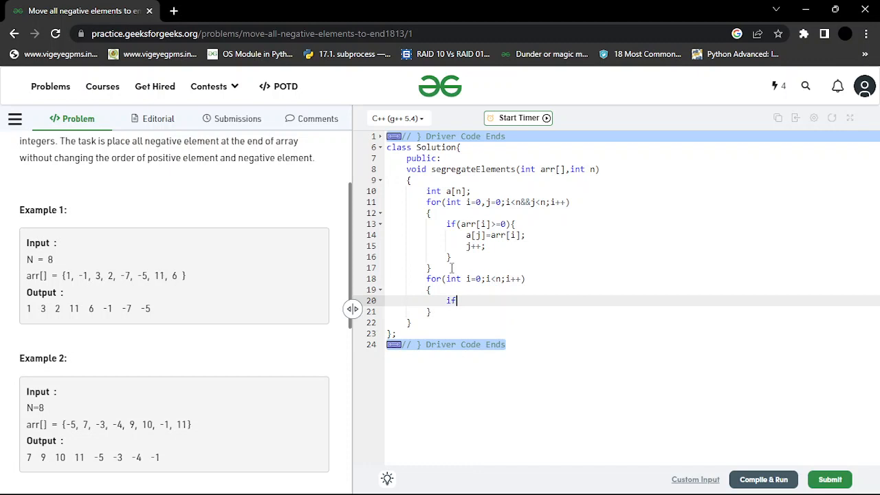
{"action": "type", "text": "(arr[i])"}
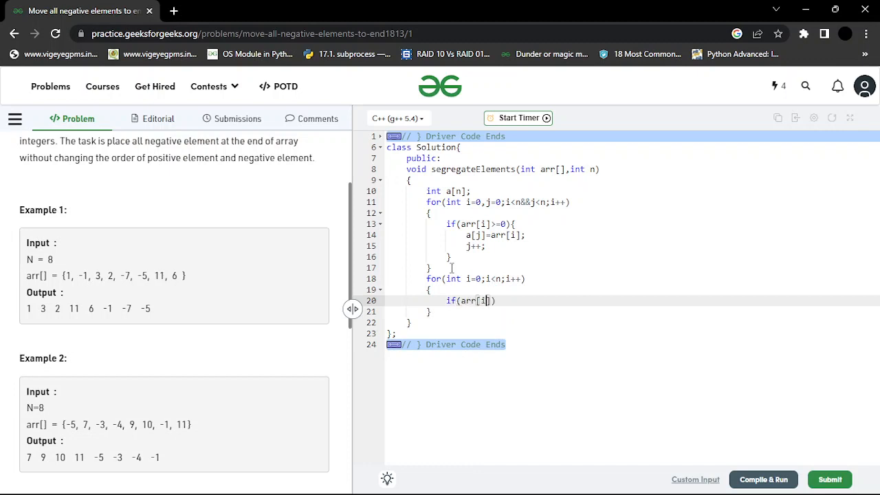
{"action": "type", "text": "<0"}
{"action": "type", "text": "{"}
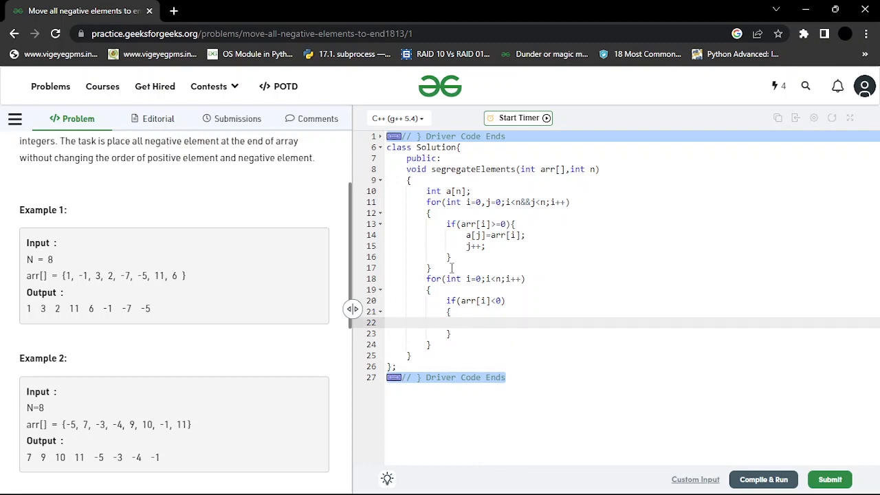
{"action": "type", "text": "a"}
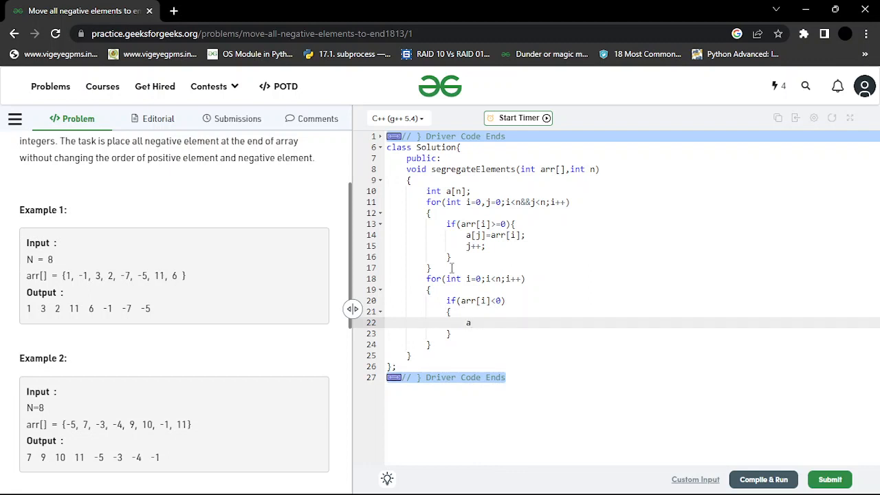
{"action": "type", "text": "[j]"}
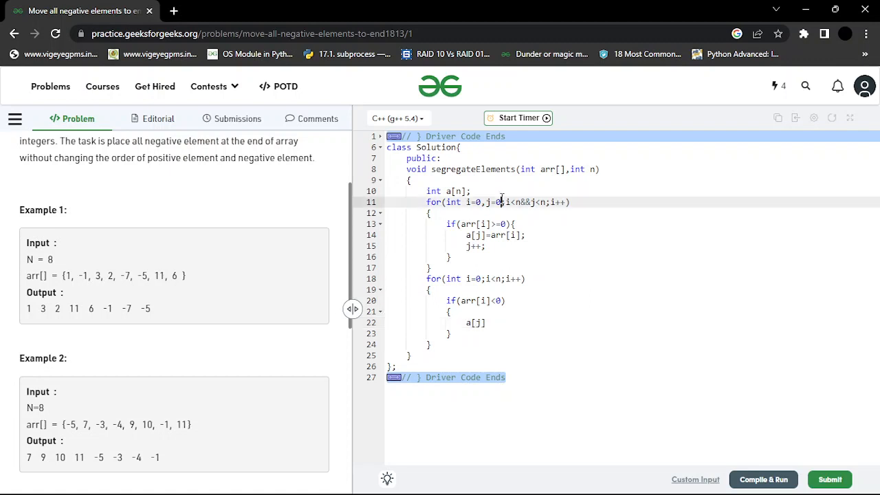
- Declare j=0 once above both loops and complete the negative-copy statement a[j]=arr[i]
{"action": "key", "text": "Backspace"}
{"action": "type", "text": "int"}
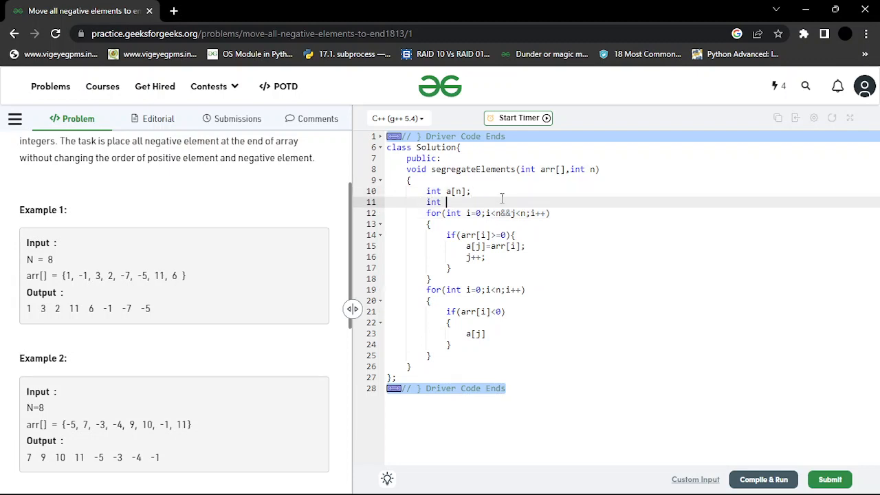
{"action": "type", "text": "j=0;"}
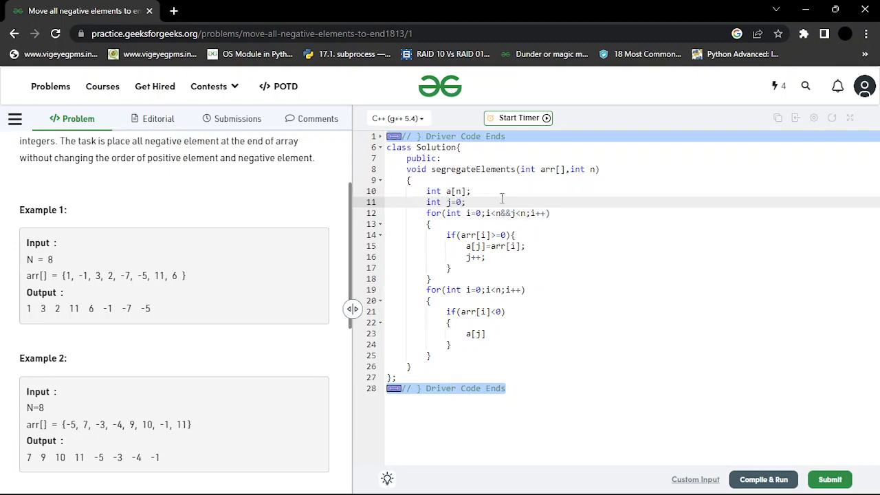
{"action": "left_click", "coordinate": [481, 334]}
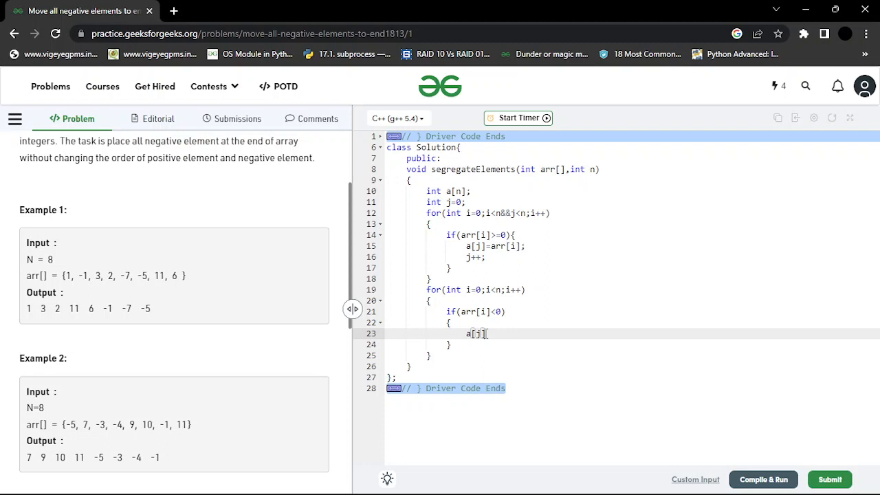
{"action": "type", "text": "="}
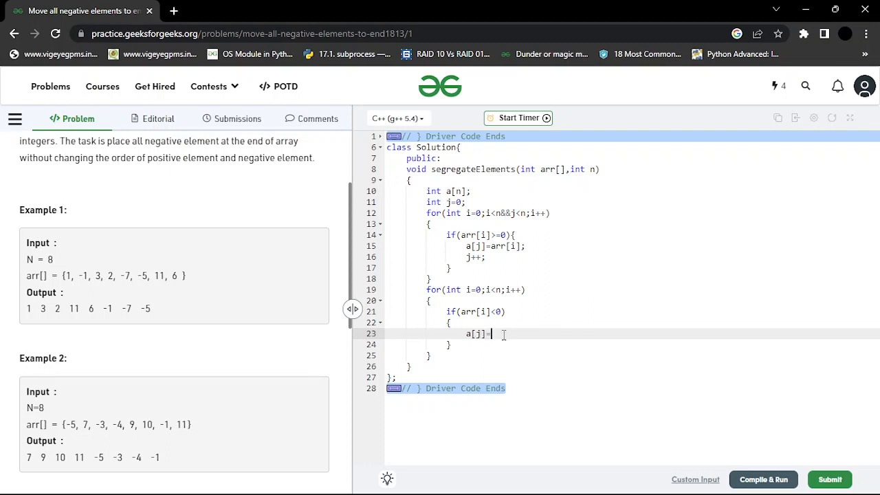
{"action": "type", "text": "=arr"}
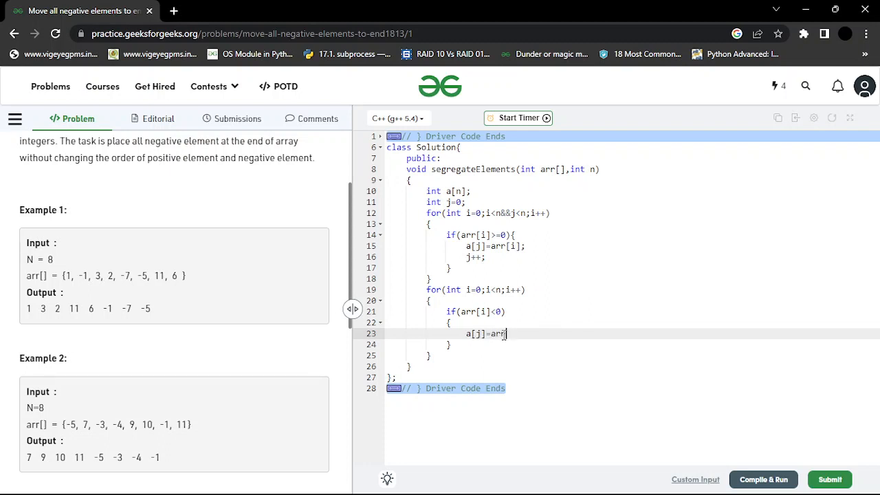
{"action": "type", "text": "[i];"}
{"action": "type", "text": "j++;"}
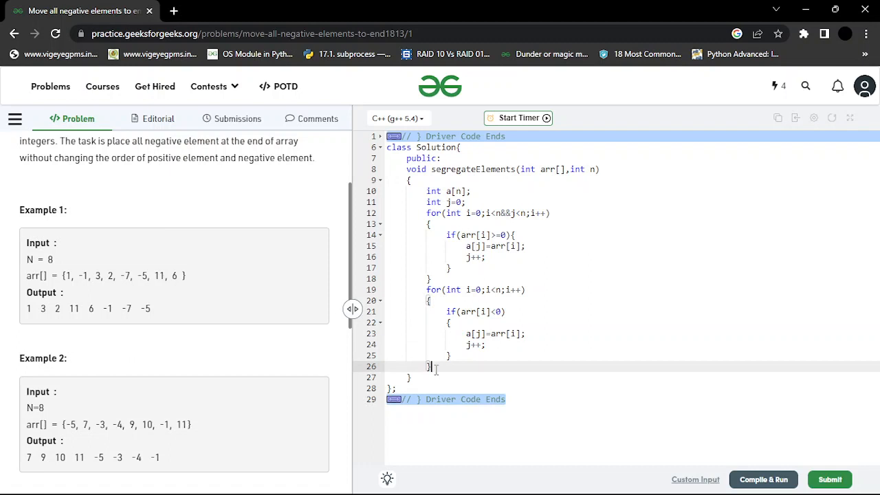
- Write a final for loop over all n indices assigning arr[i]=a[i]
{"action": "type", "text": "for(i)"}
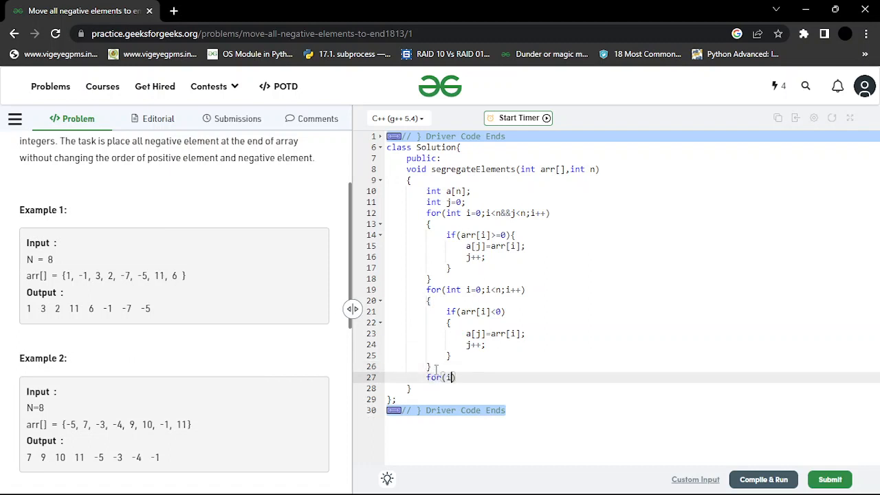
{"action": "type", "text": "nt i=0;i<"}
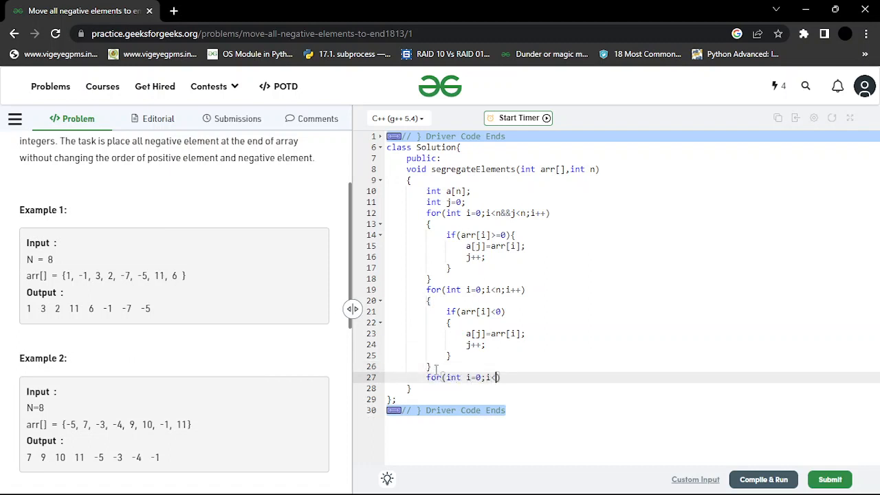
{"action": "type", "text": "n;i++)"}
{"action": "type", "text": "{"}
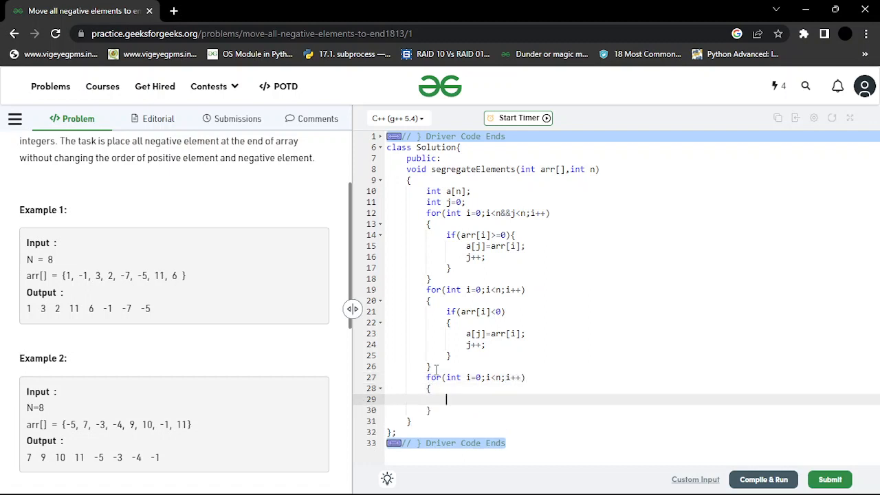
{"action": "type", "text": "arr[i]="}
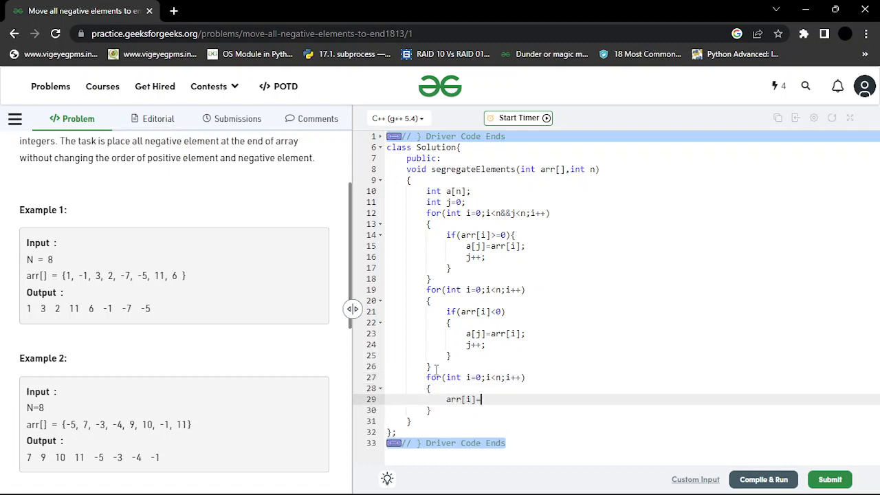
{"action": "type", "text": "a[i];"}
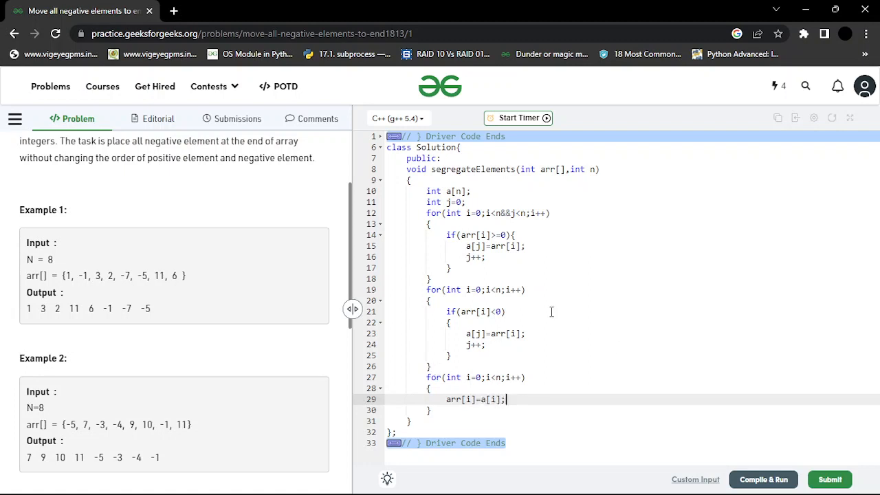
- Compile & Run on the sample, Submit to pass all 55 test cases, then close the Output Window
{"action": "left_click", "coordinate": [765, 478]}
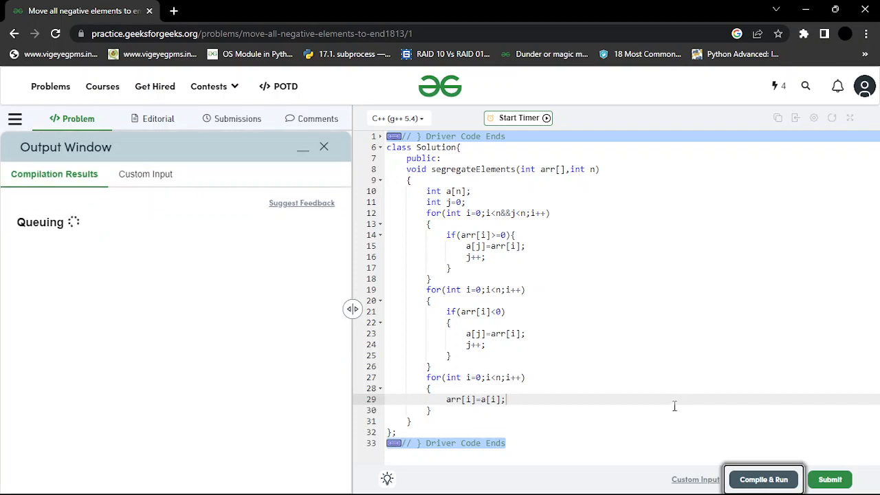
{"action": "left_click", "coordinate": [765, 478]}
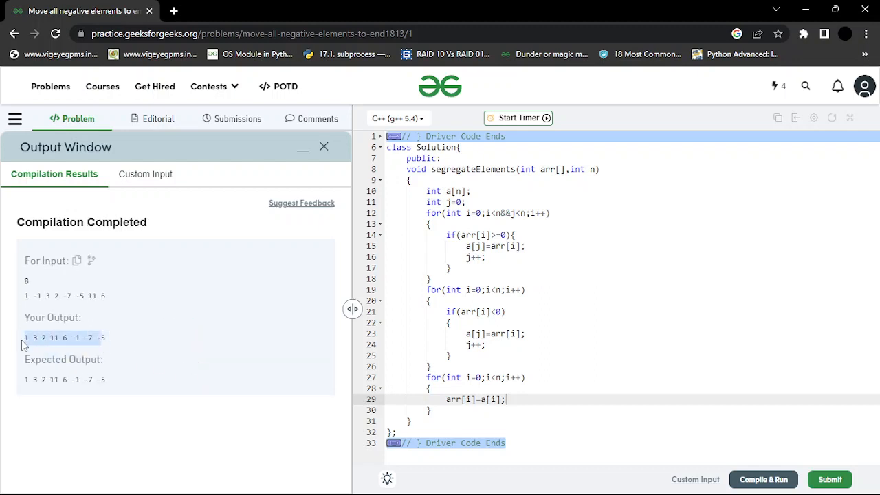
{"action": "mouse_move", "coordinate": [652, 374]}
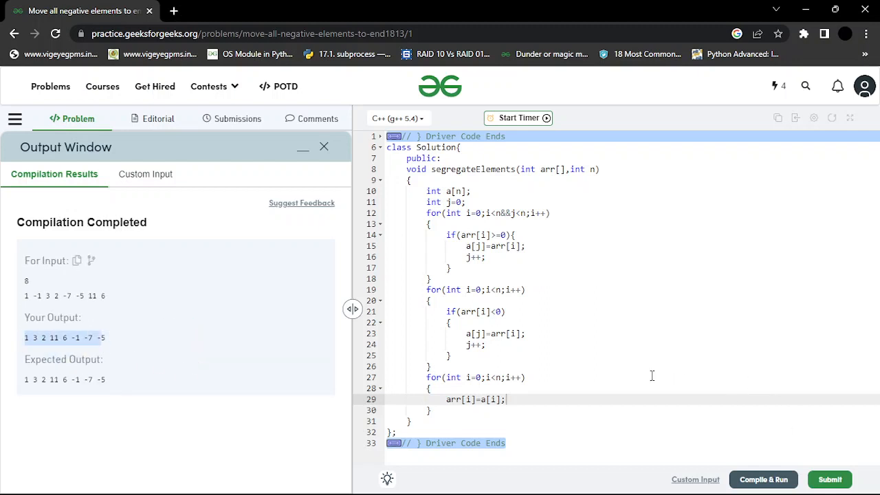
{"action": "left_click", "coordinate": [829, 478]}
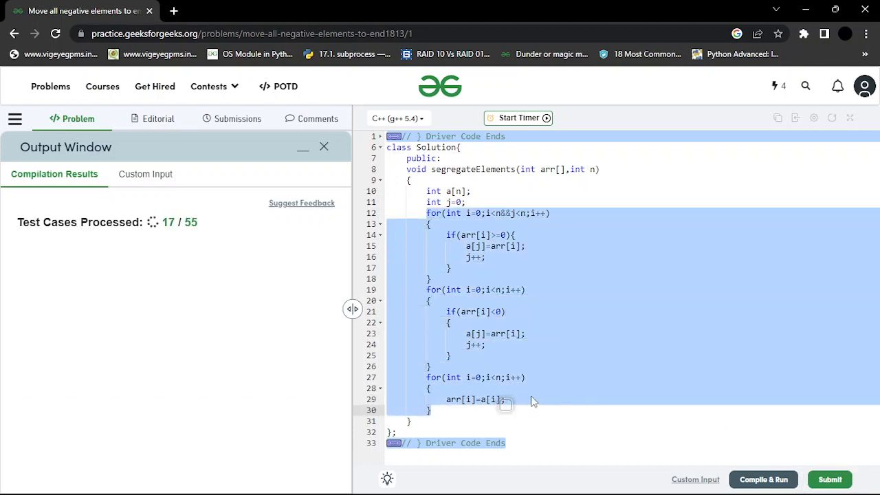
{"action": "left_click", "coordinate": [830, 478]}
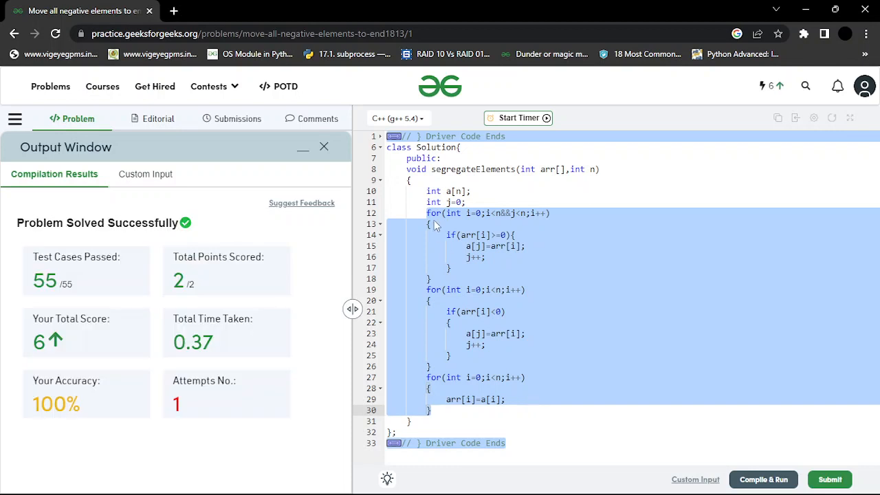
{"action": "left_click", "coordinate": [443, 257]}
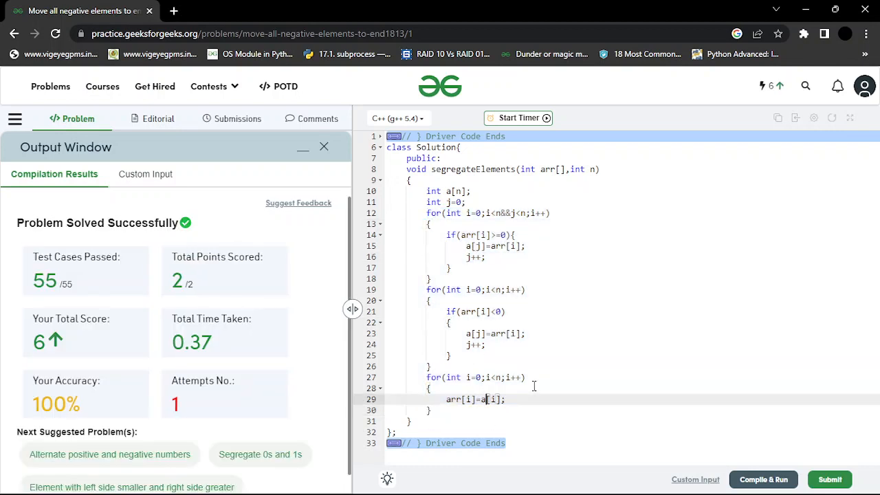
{"action": "mouse_move", "coordinate": [533, 313]}
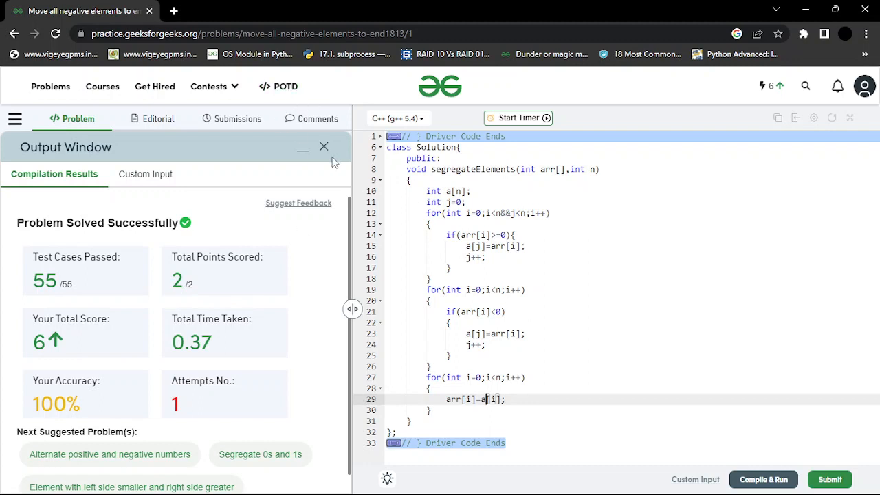
{"action": "left_click", "coordinate": [324, 146]}
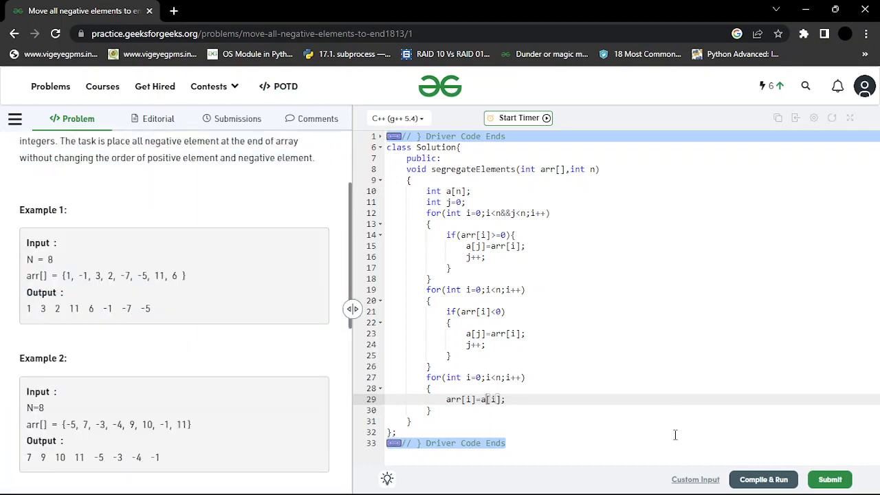